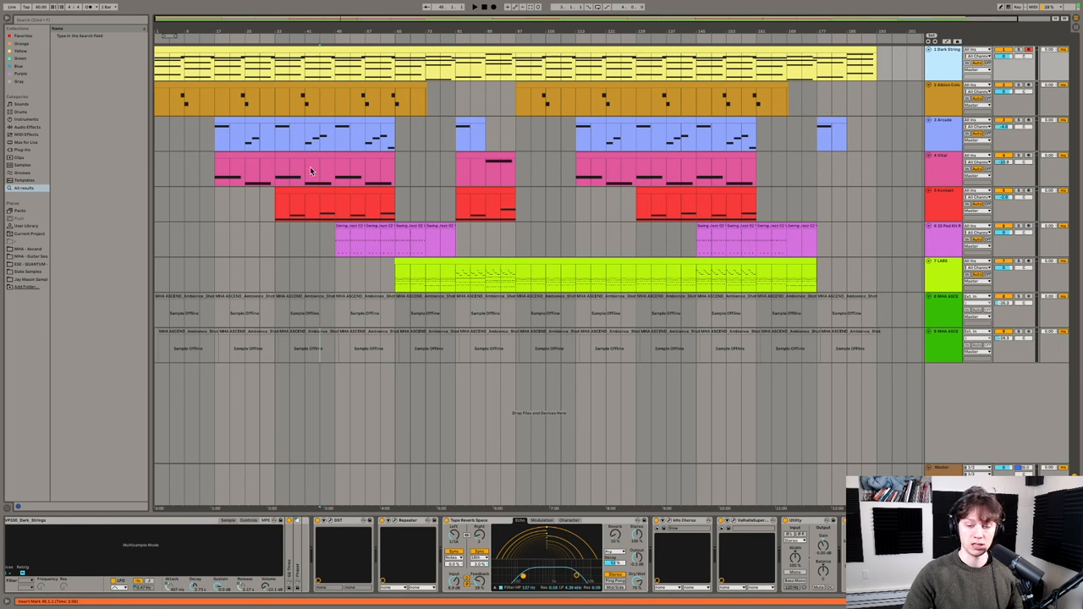
mouse_move(223, 475)
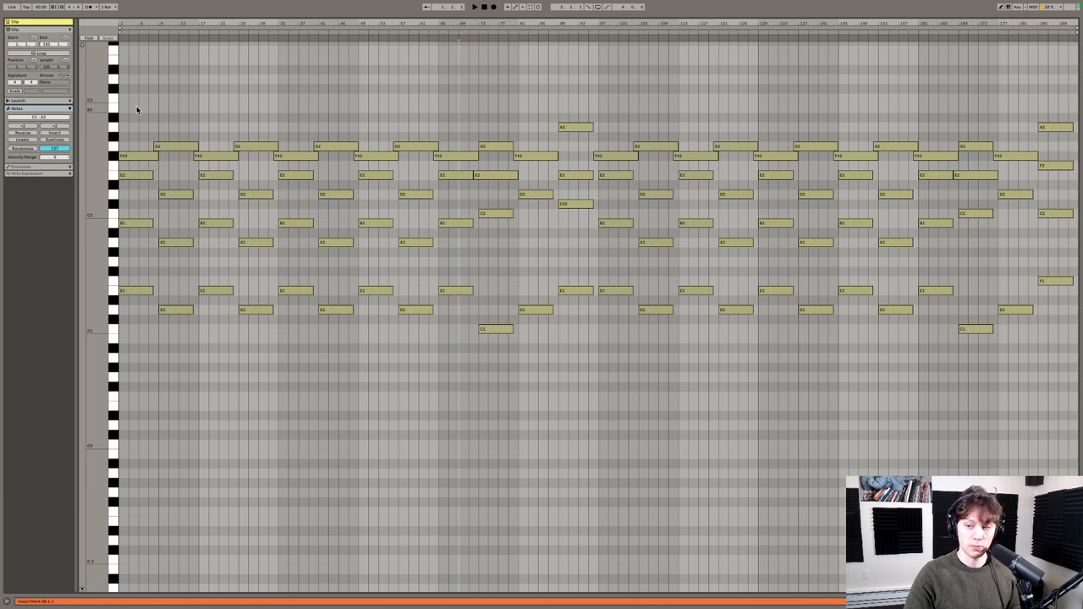
mouse_move(910, 174)
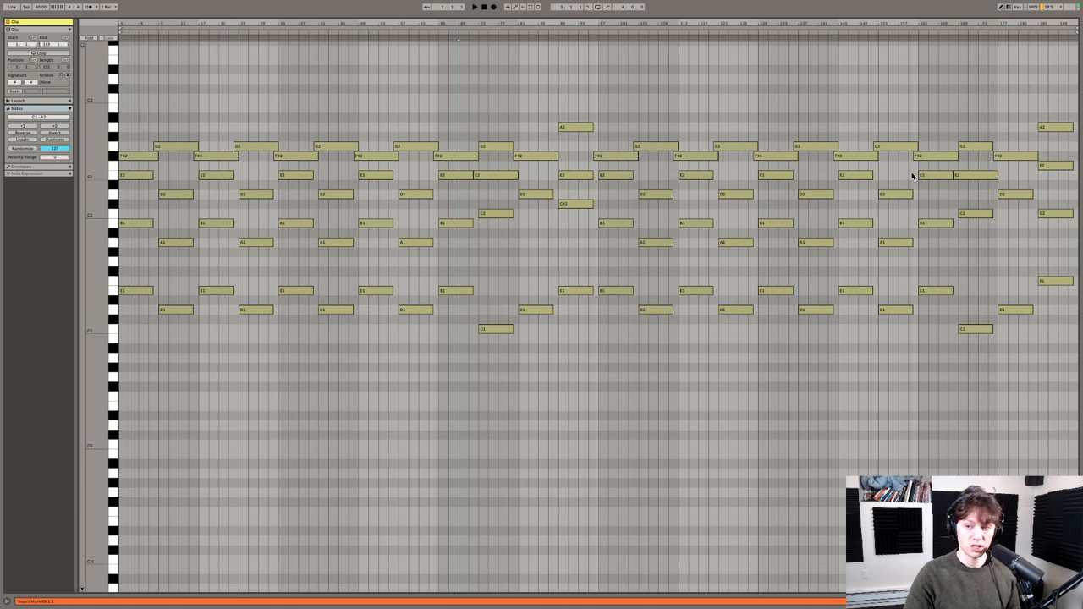
mouse_move(1029, 37)
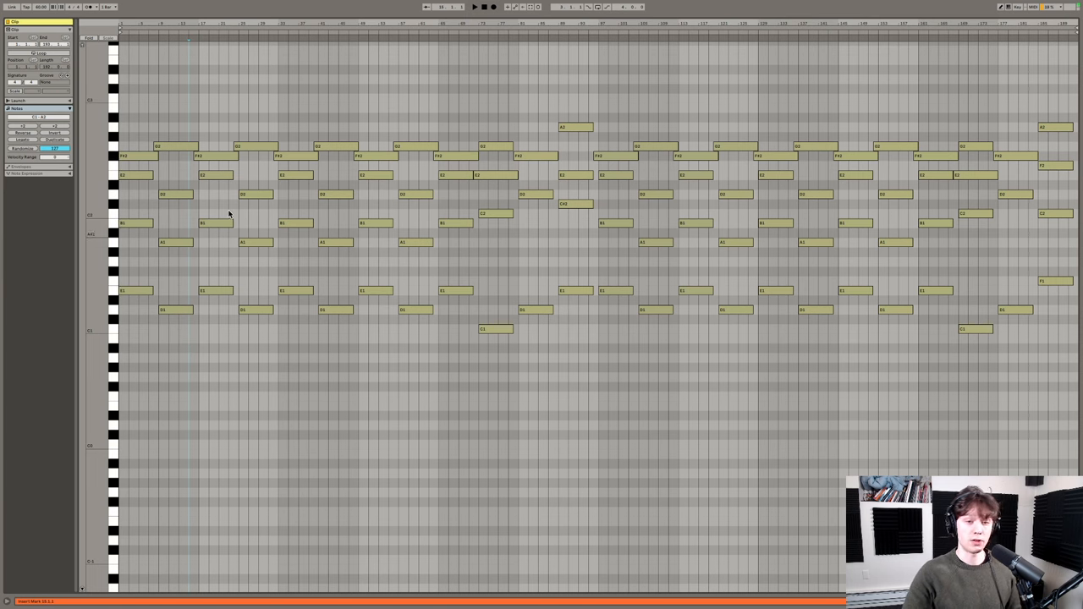
mouse_move(237, 118)
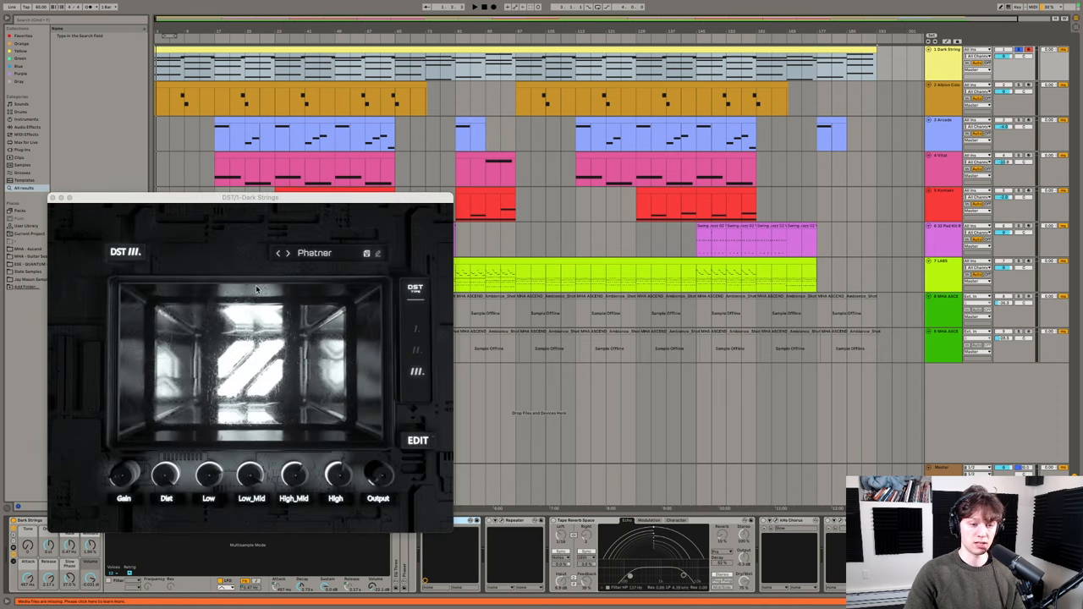
Close the Dark Strings synth window so its Valhalla Supermassive reverb can be shown.
left_click_drag(250, 197, 250, 103)
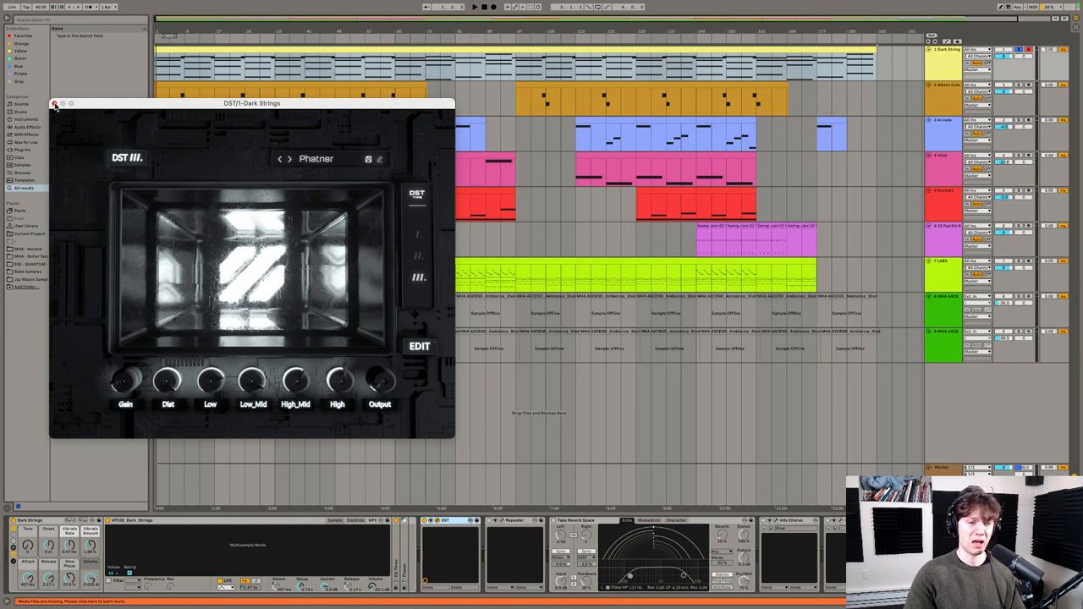
left_click(54, 105)
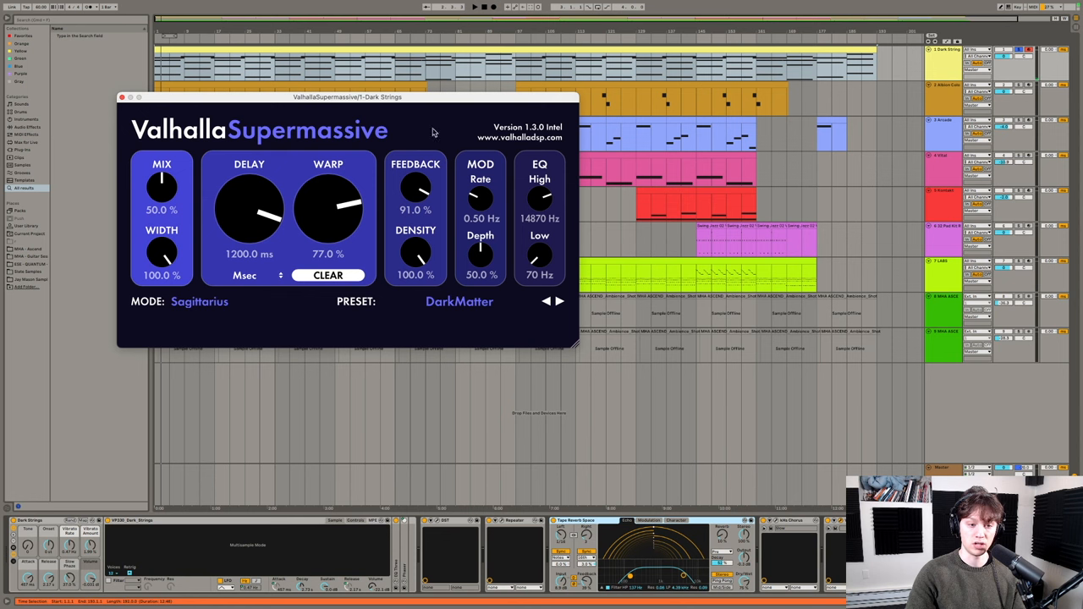
Close the Valhalla Supermassive reverb window to reveal the full arrangement.
left_click(125, 95)
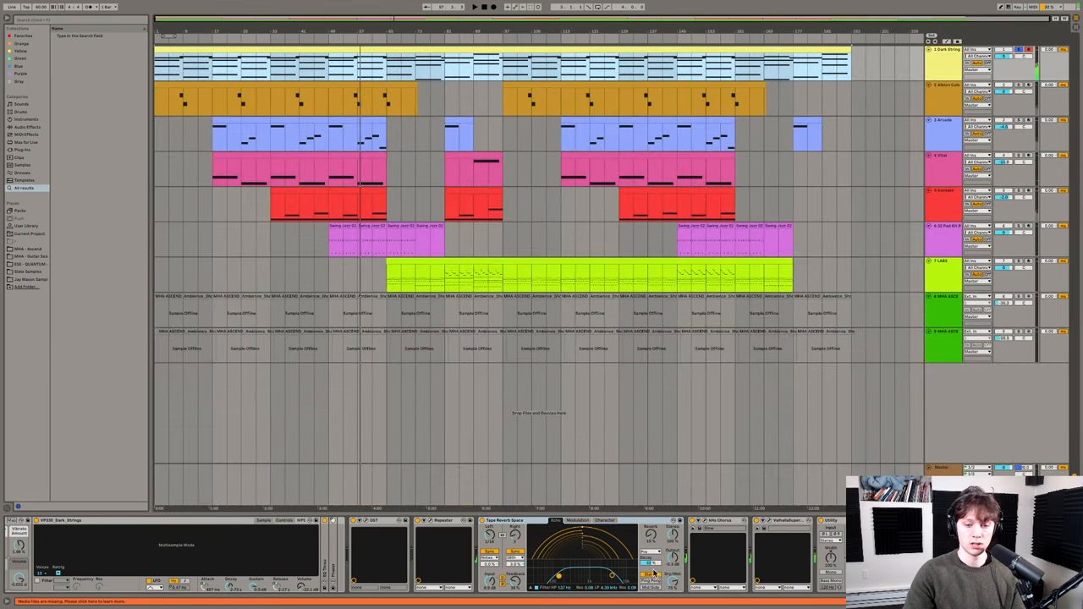
Select the top yellow track to display its reverb, EQ and filter device chain.
left_click(375, 244)
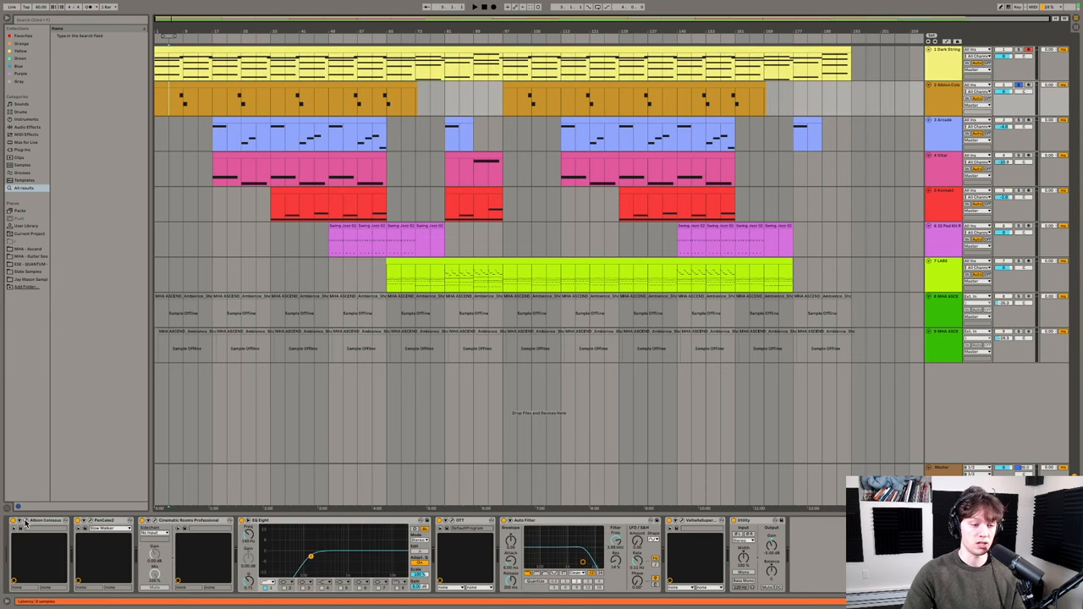
Review the Cinematic Rooms reverb, then bring up the yellow track's Valhalla Supermassive set to DarkMatter.
double_click(28, 523)
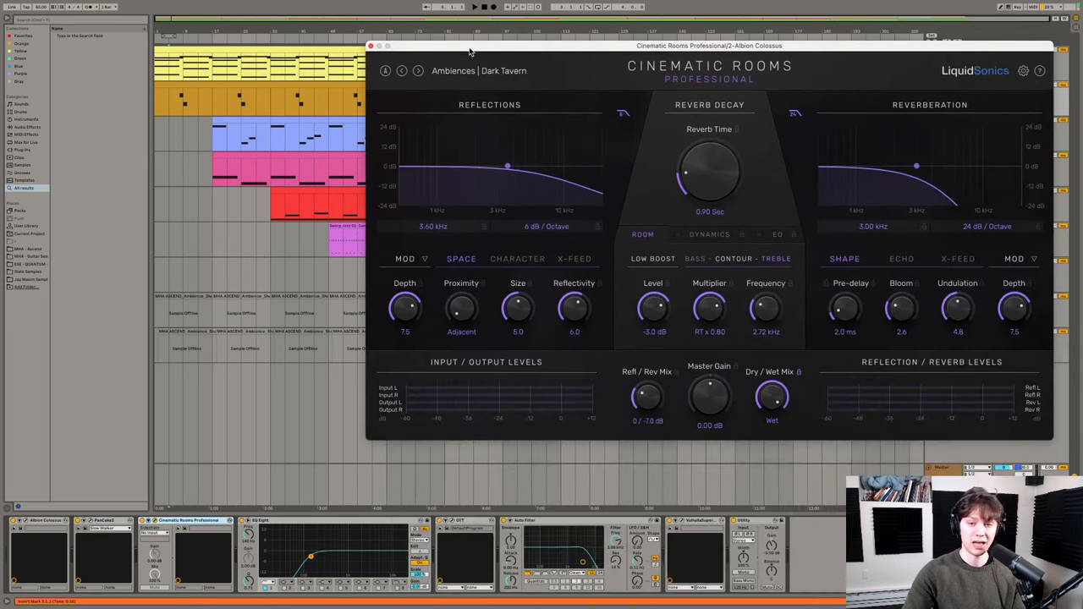
left_click(365, 47)
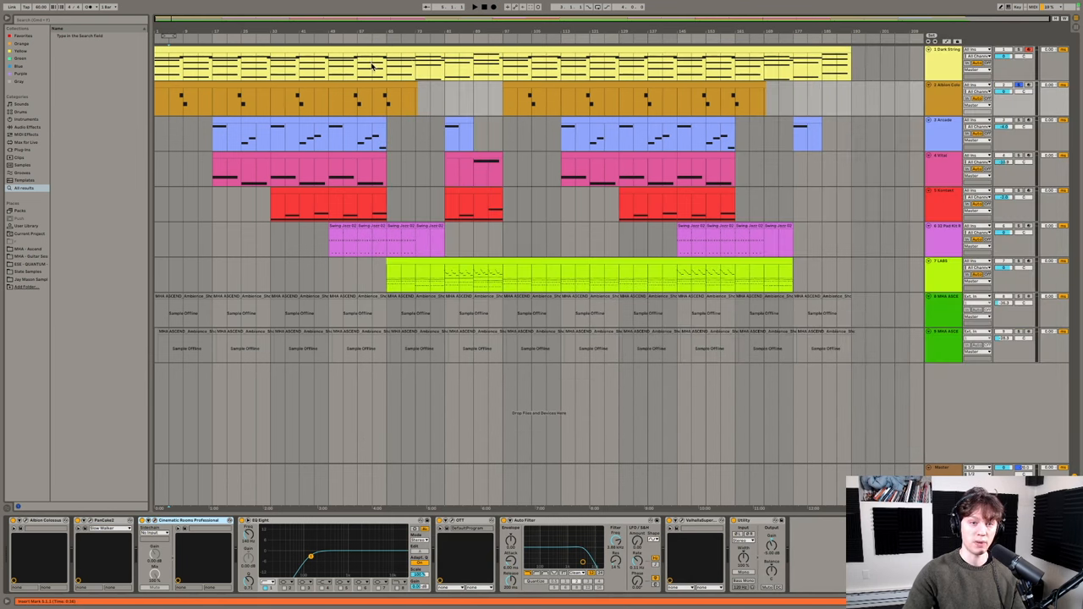
mouse_move(384, 324)
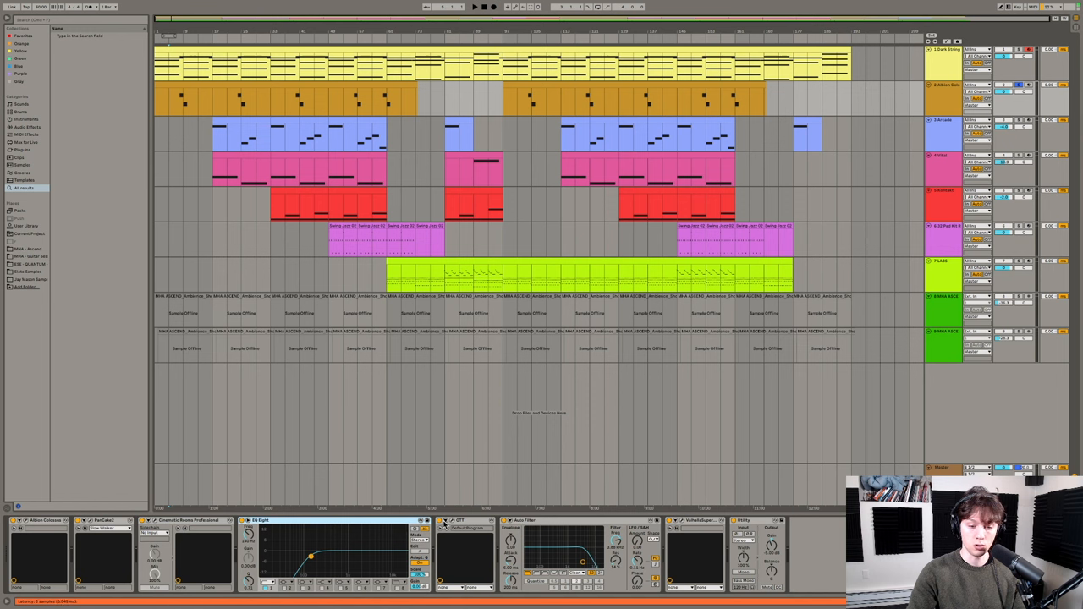
left_click(457, 524)
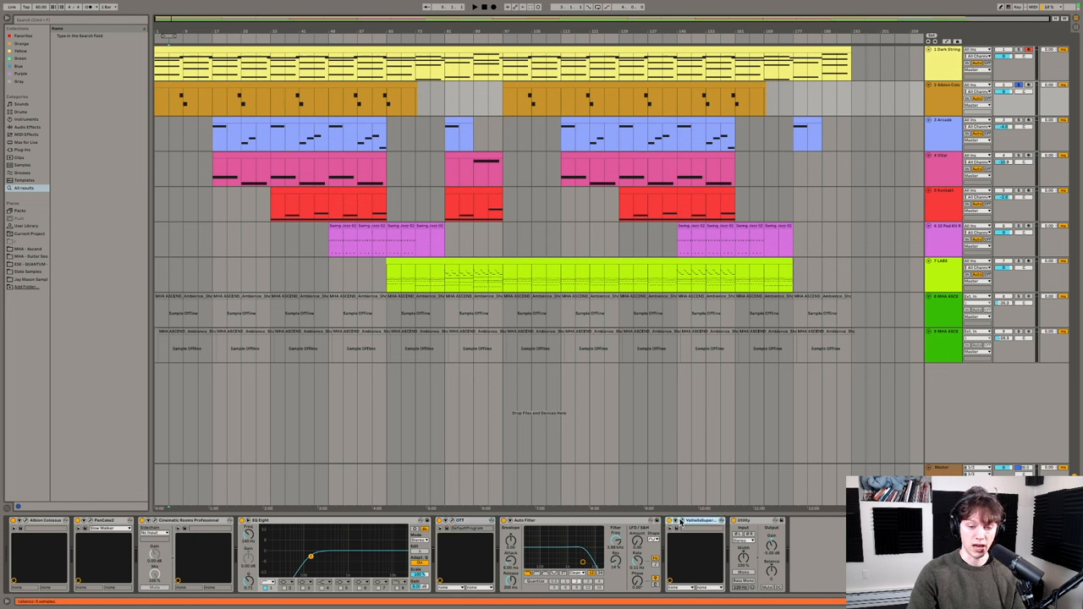
left_click(680, 524)
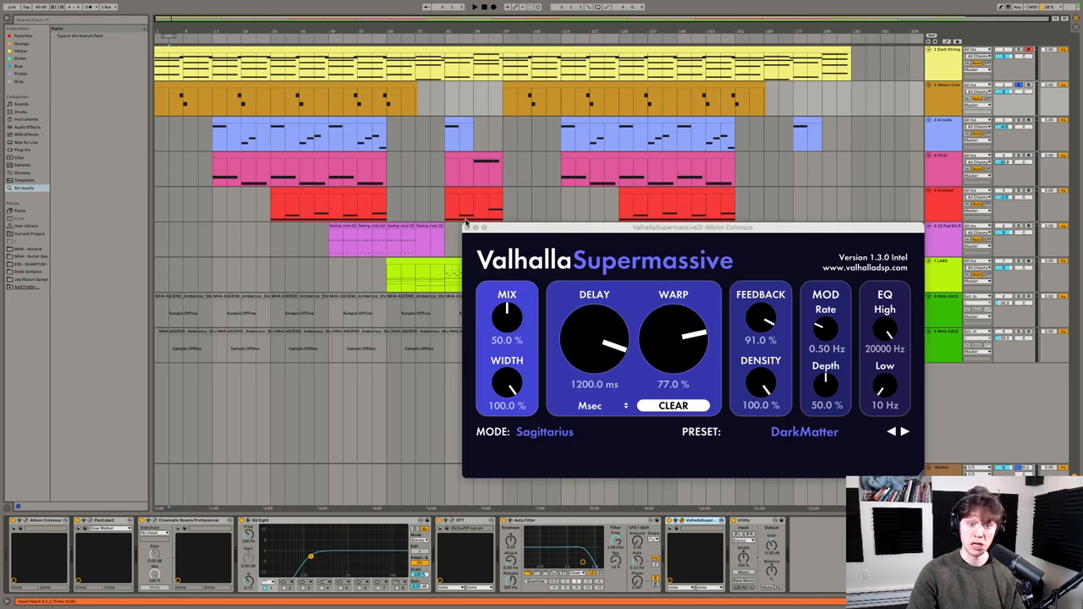
Close the Supermassive reverb on the way to showing the Arcade instrument.
left_click(467, 227)
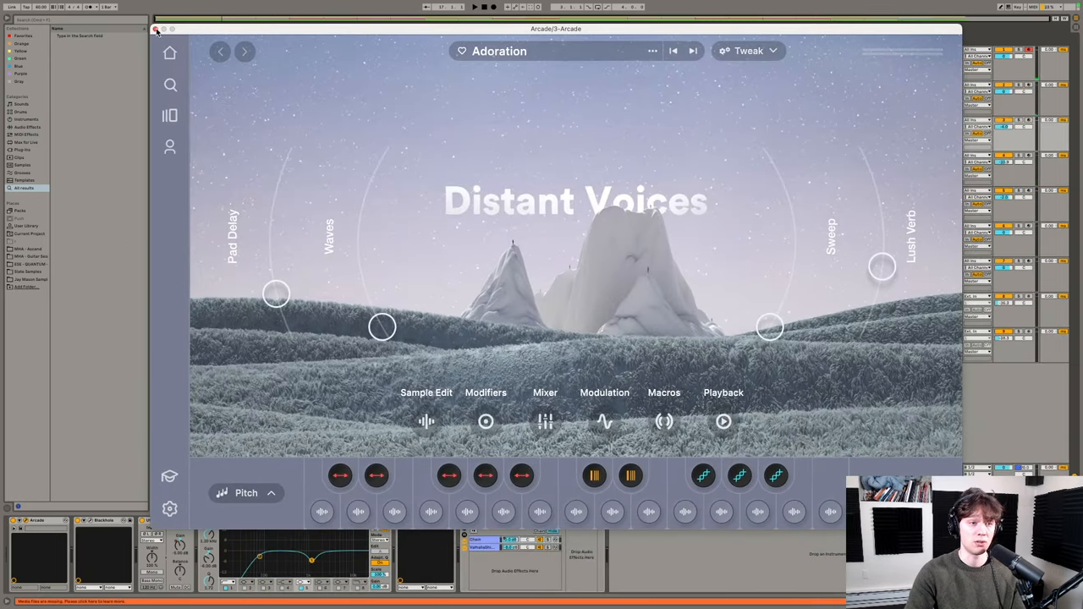
Close the Arcade instrument window to return to the full arrangement.
left_click(158, 30)
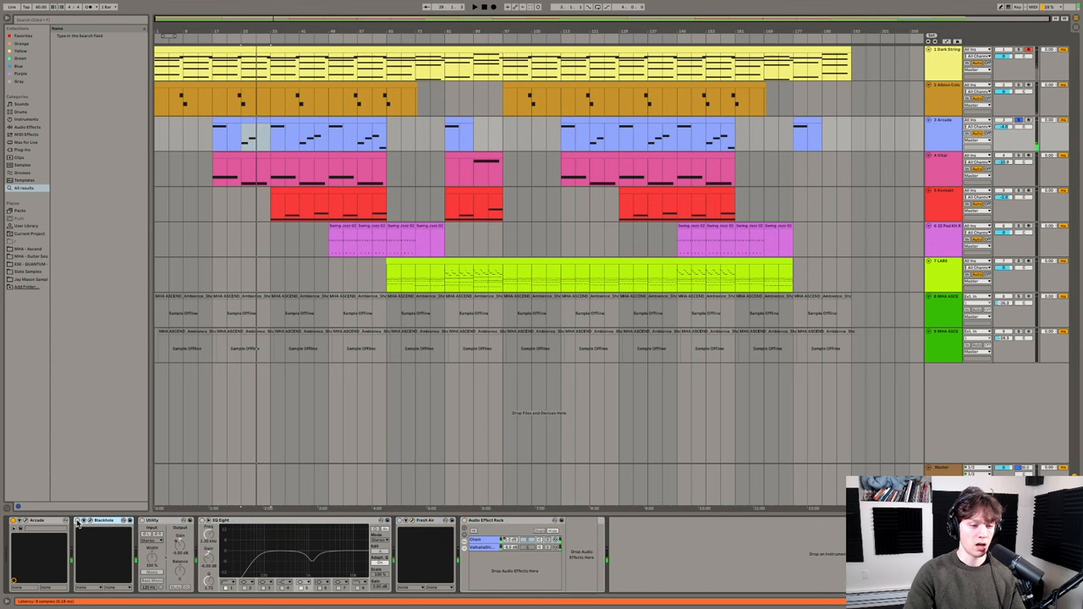
Briefly show the Blackhole reverb, then close it and the Fresh Air plugin to reveal Valhalla Shimmer.
left_click(101, 521)
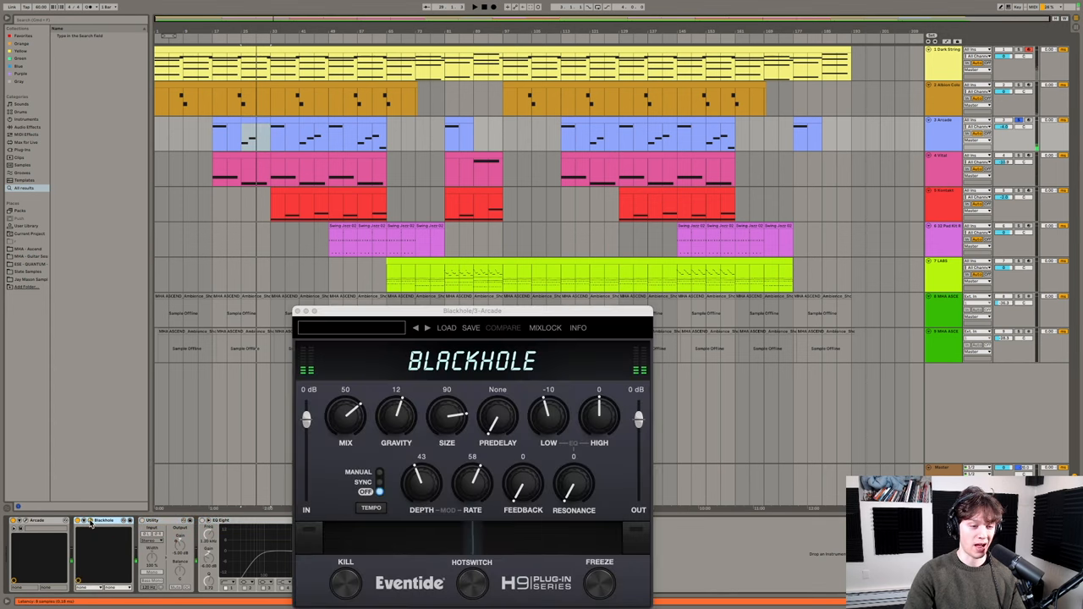
left_click_drag(472, 311, 541, 71)
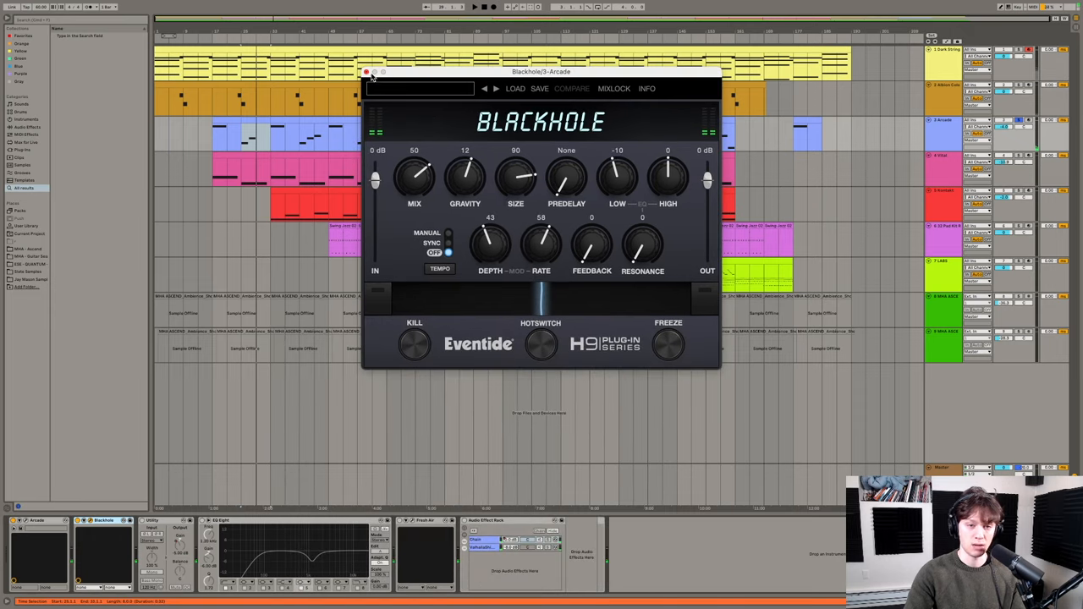
left_click(362, 71)
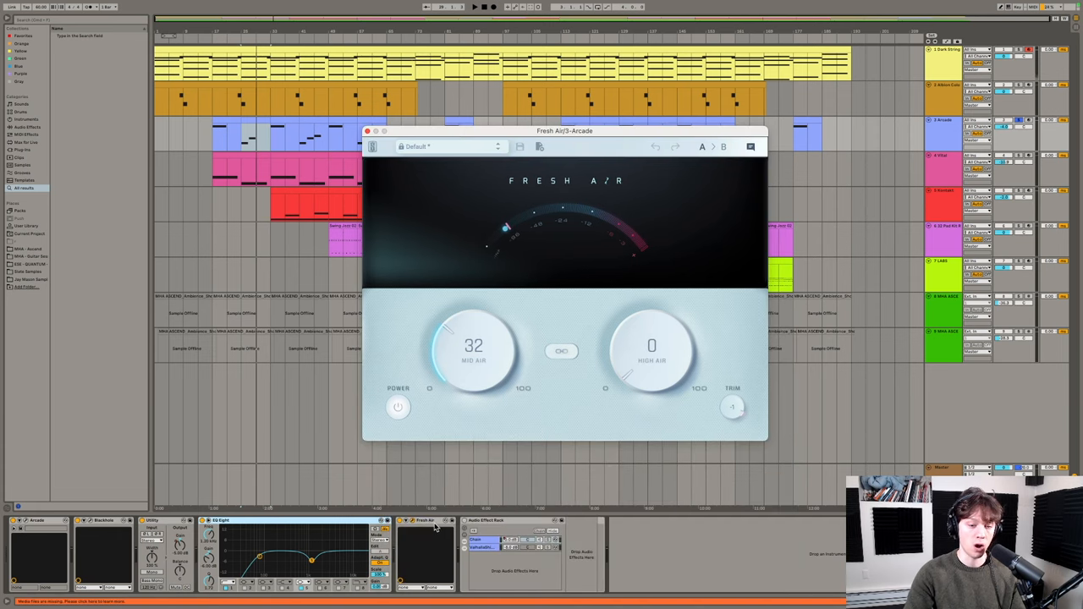
mouse_move(467, 363)
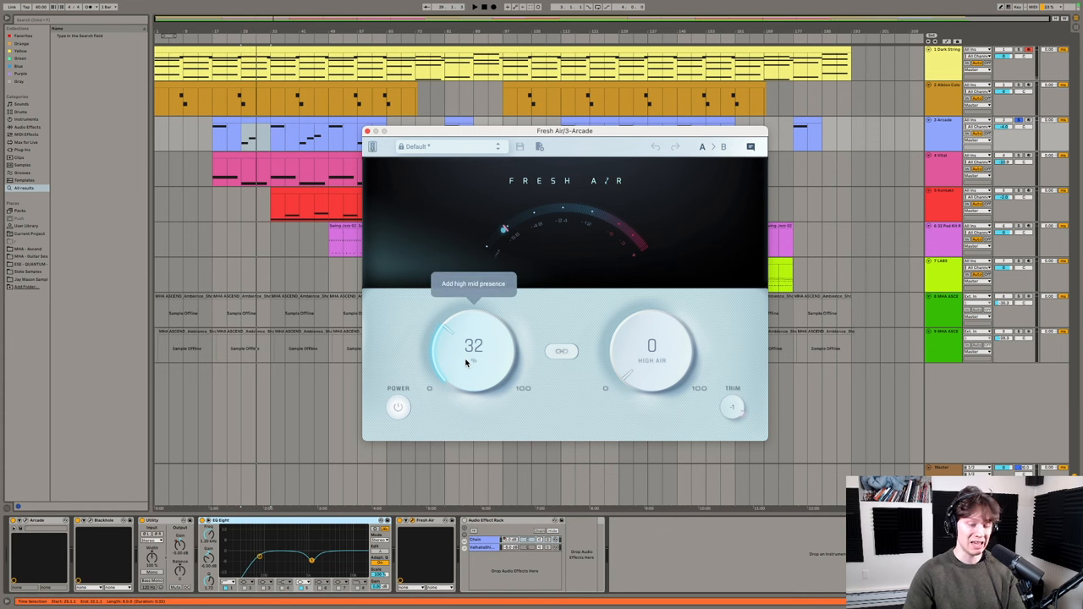
mouse_move(413, 322)
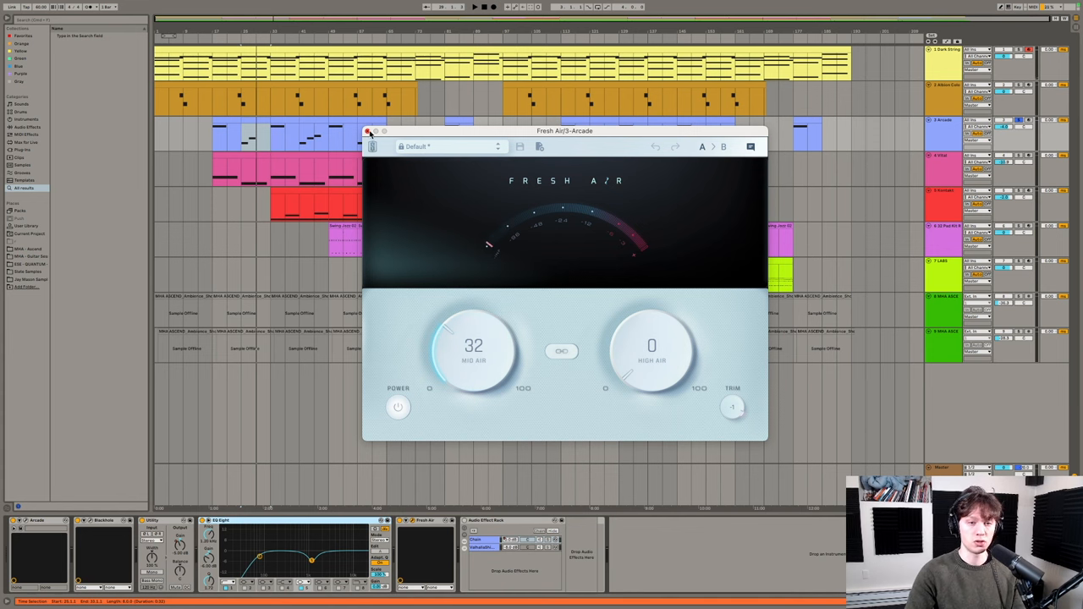
left_click(369, 132)
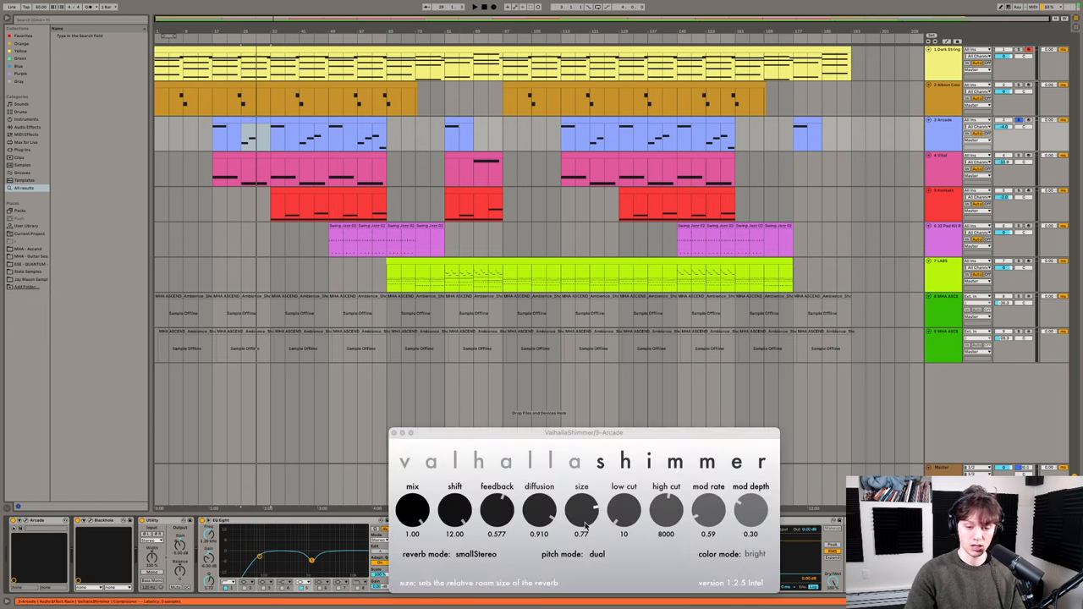
Close the Shimmer reverb, reveal the tracks' automation envelopes, then reopen Shimmer on top.
left_click_drag(582, 433, 558, 259)
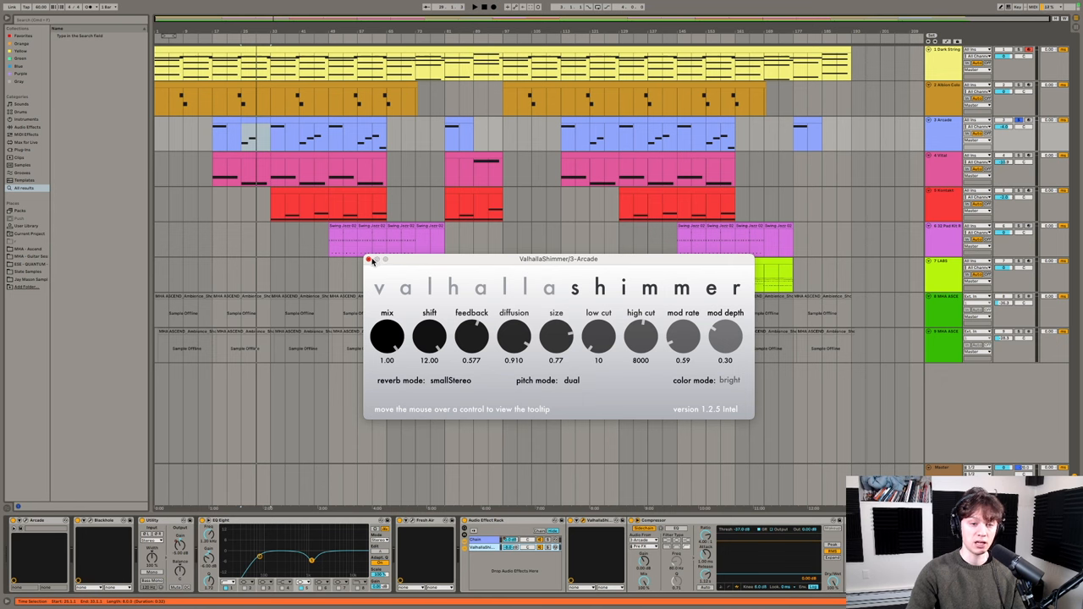
left_click(372, 261)
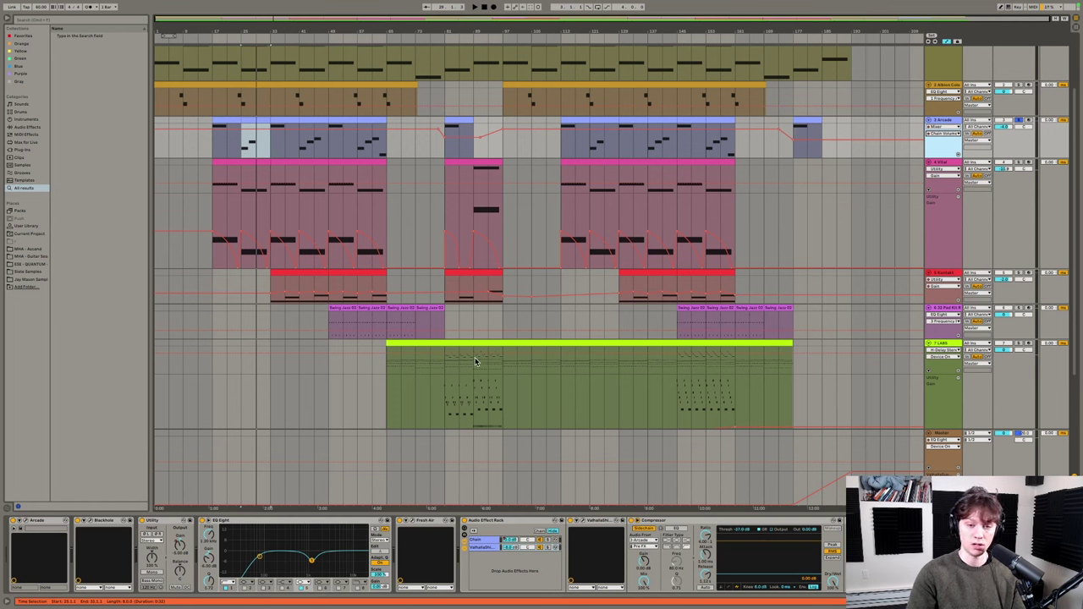
mouse_move(560, 281)
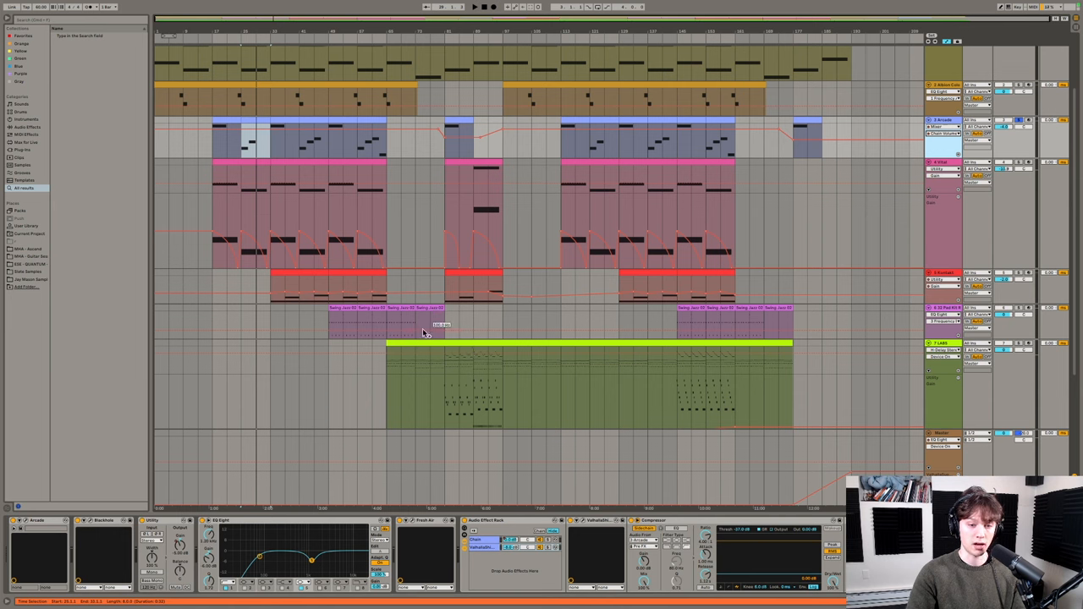
mouse_move(491, 338)
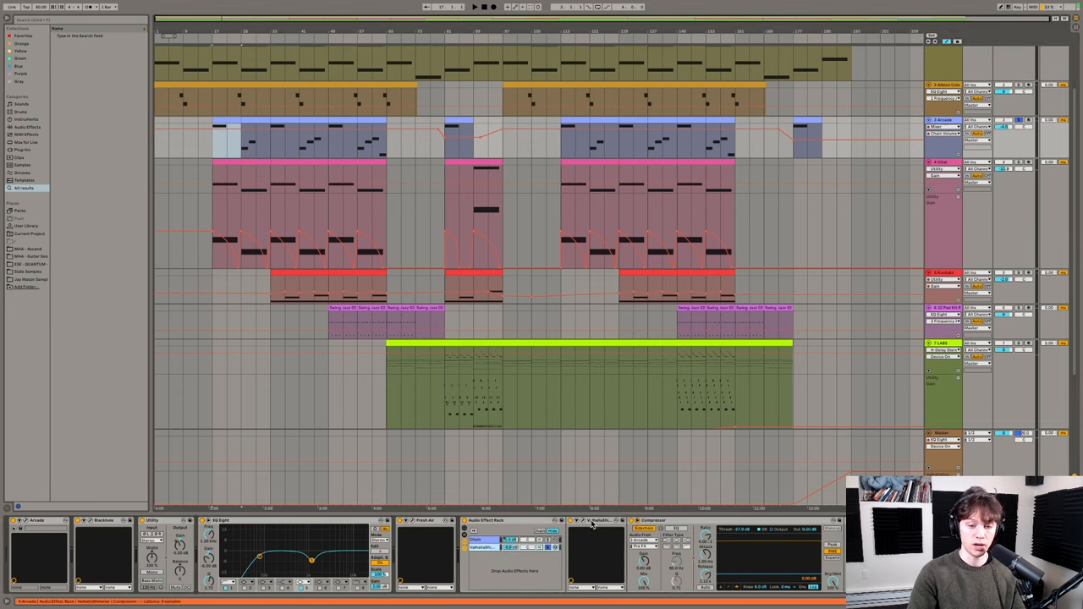
left_click(600, 528)
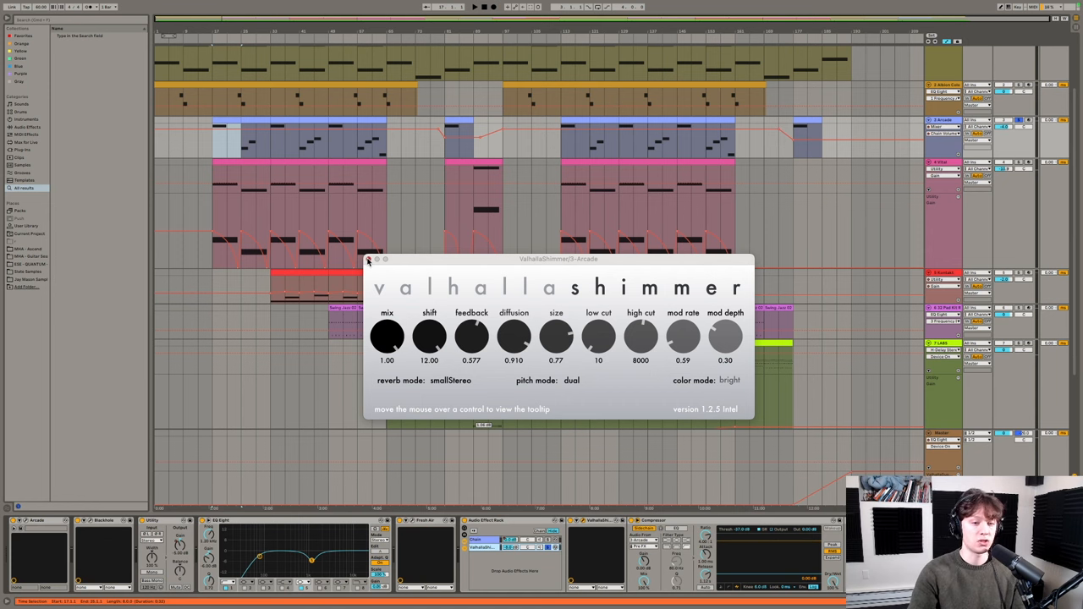
Close the Shimmer reverb window before collapsing the automation view.
left_click(369, 258)
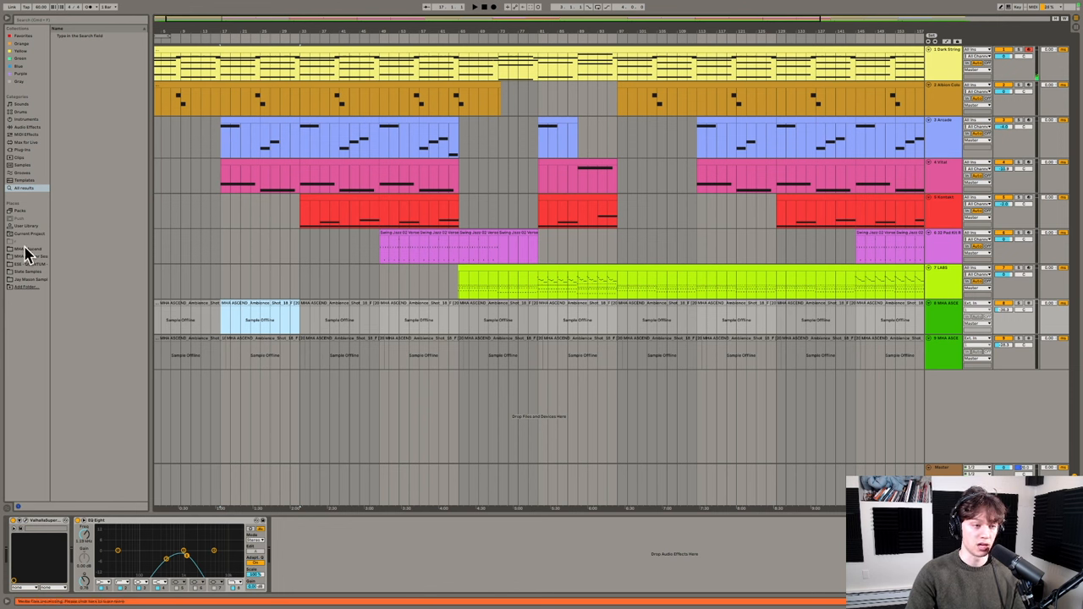
Switch the library browser category and select the orange bass track to show its devices.
left_click(27, 249)
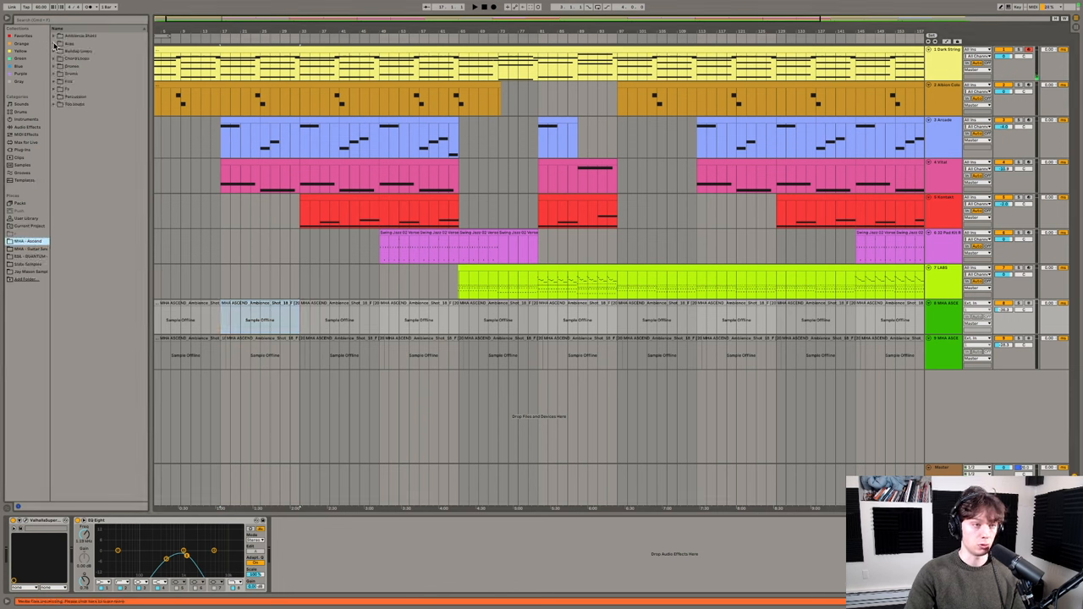
left_click(84, 37)
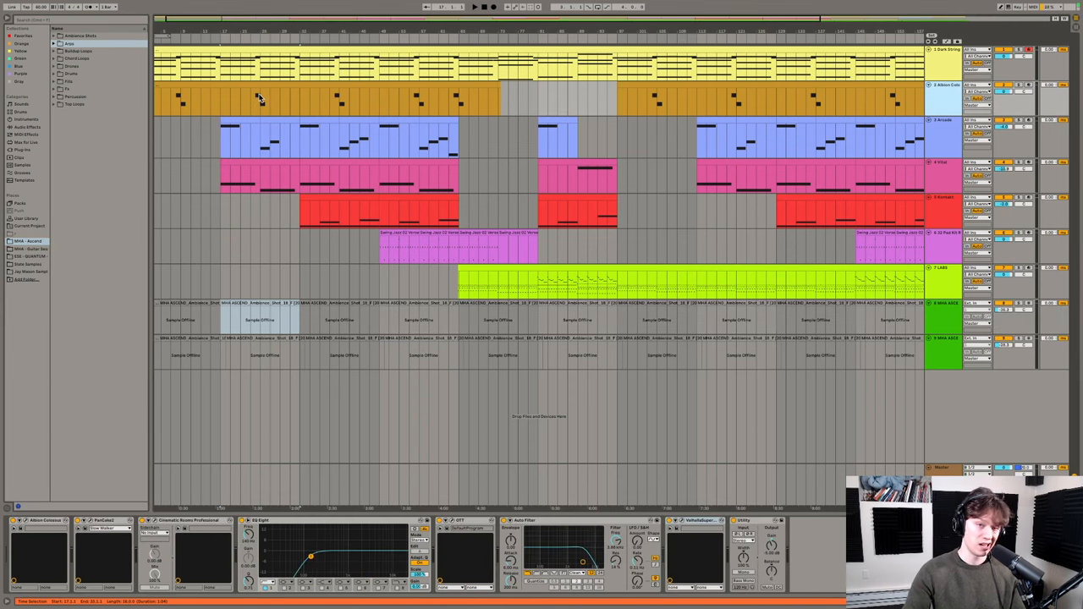
mouse_move(234, 179)
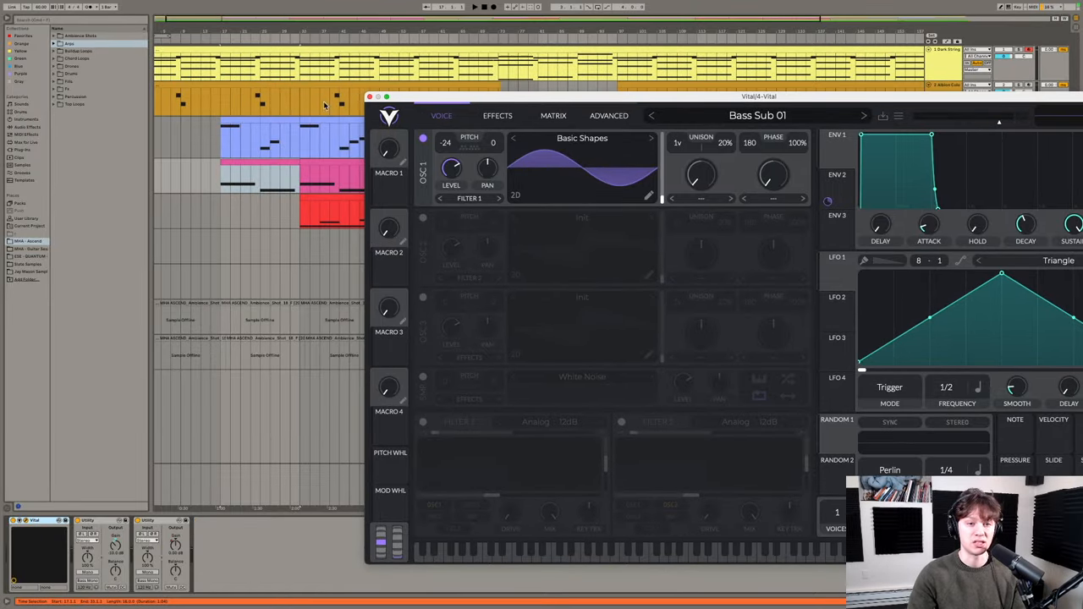
Bring the whole Vital synth window into view, then close it to reveal the arrangement.
left_click(379, 99)
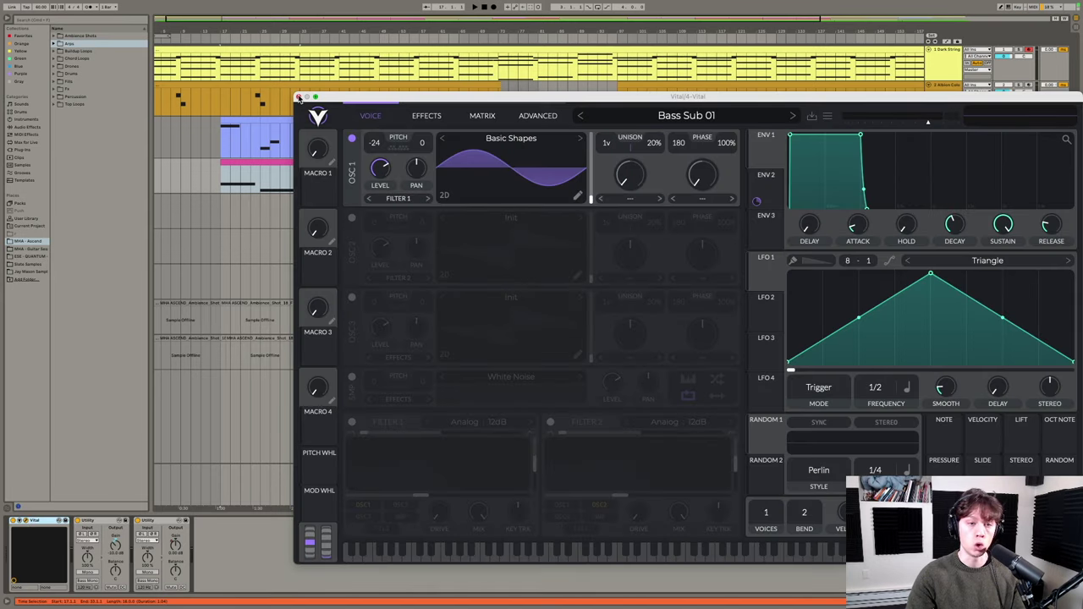
left_click(299, 97)
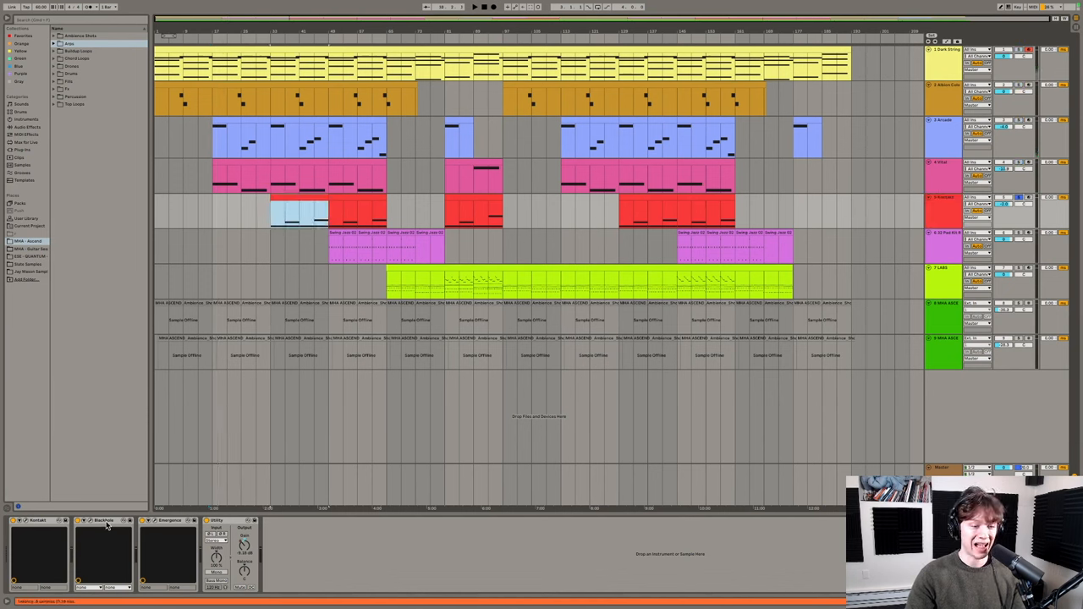
Bring up the Kontakt instrument's interface and reposition its window.
left_click(33, 518)
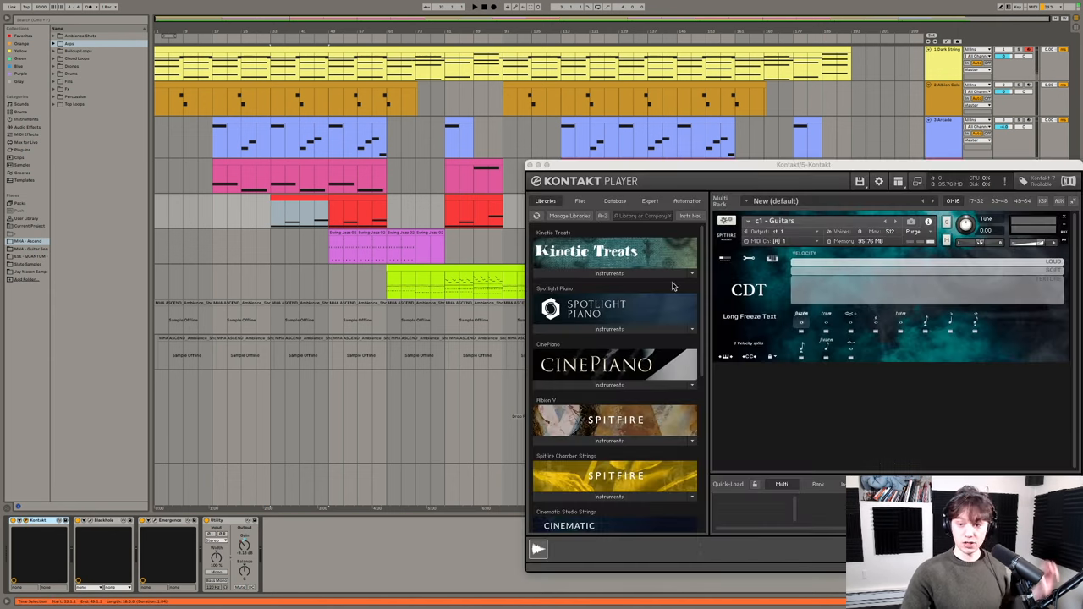
left_click_drag(802, 164, 653, 83)
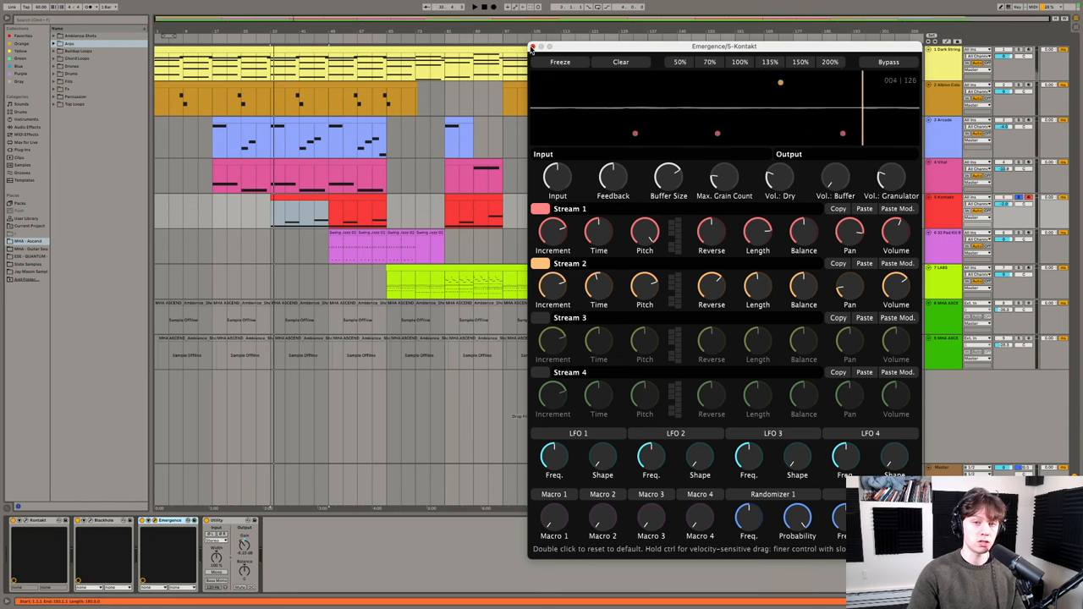
Close the Emergence window and bring up the first purple clip's notes.
left_click(529, 48)
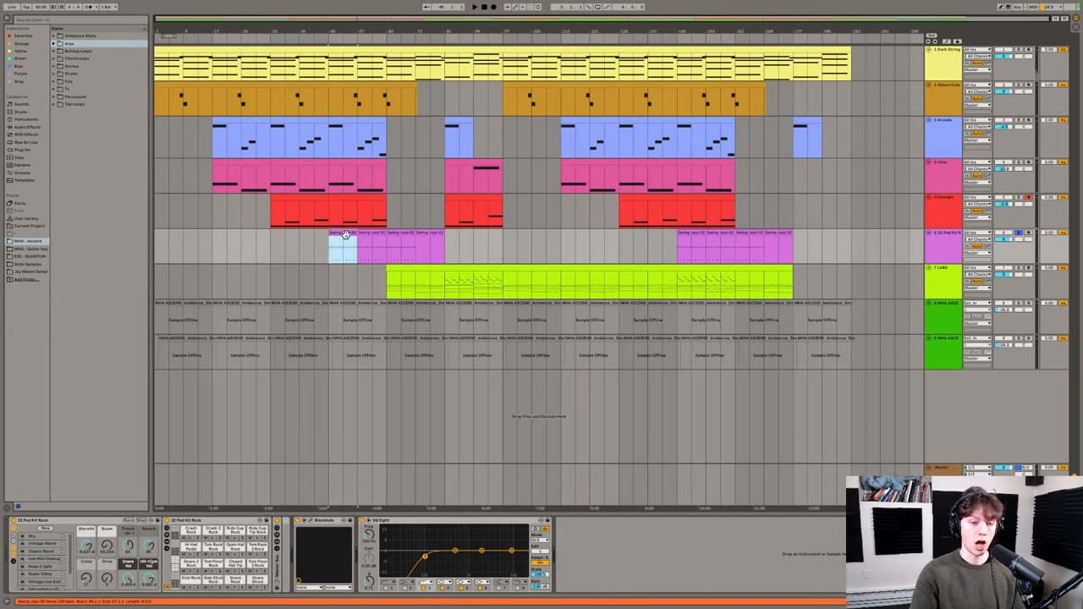
double_click(342, 240)
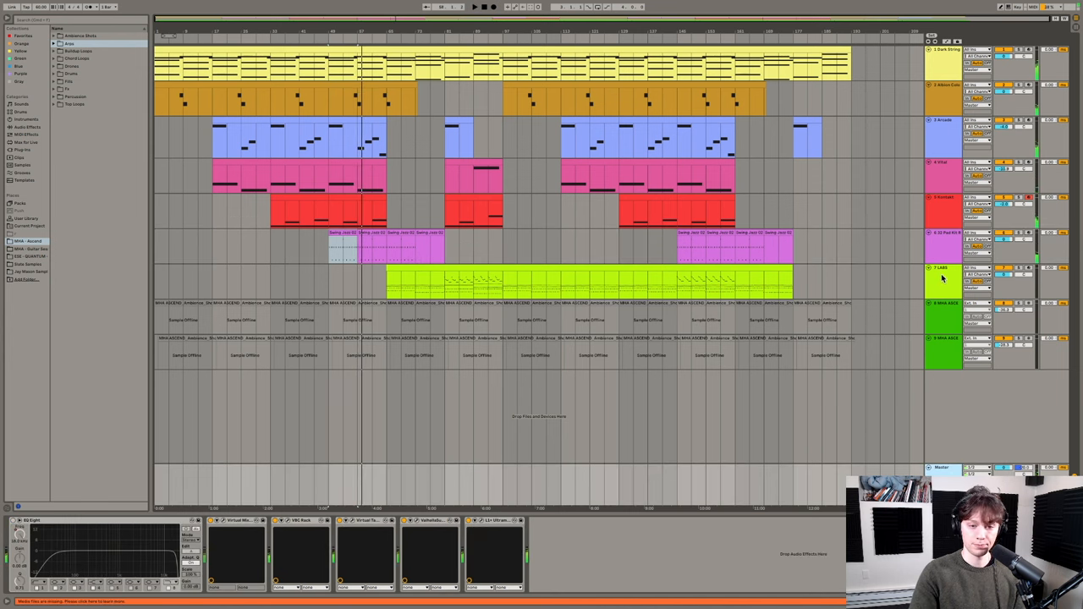
Inspect the lime green clip's chord notes, selecting the first bars, and return to the arrangement.
left_click(941, 267)
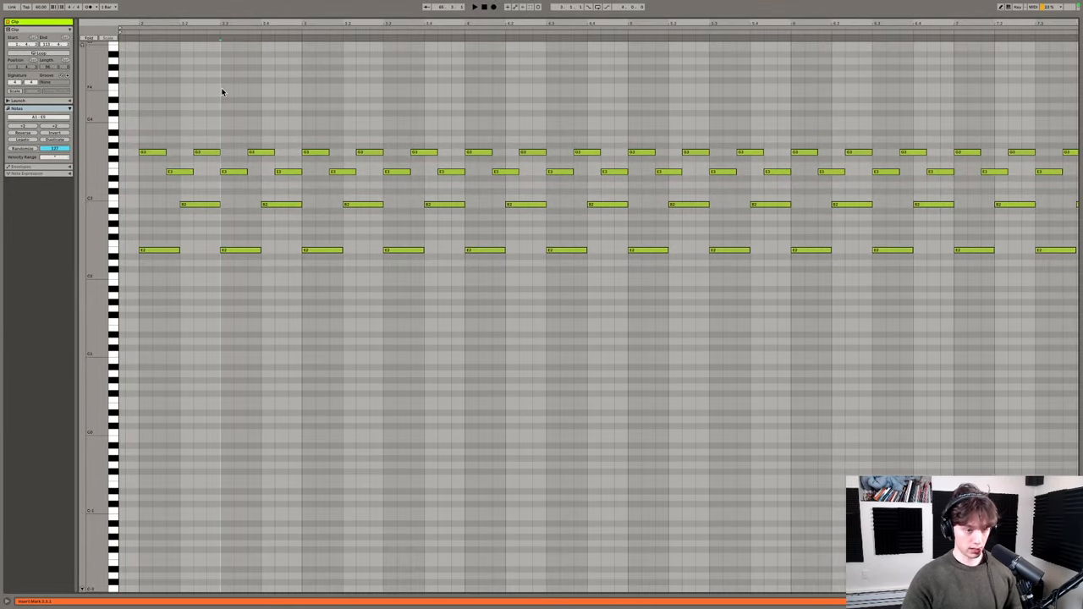
key("tab")
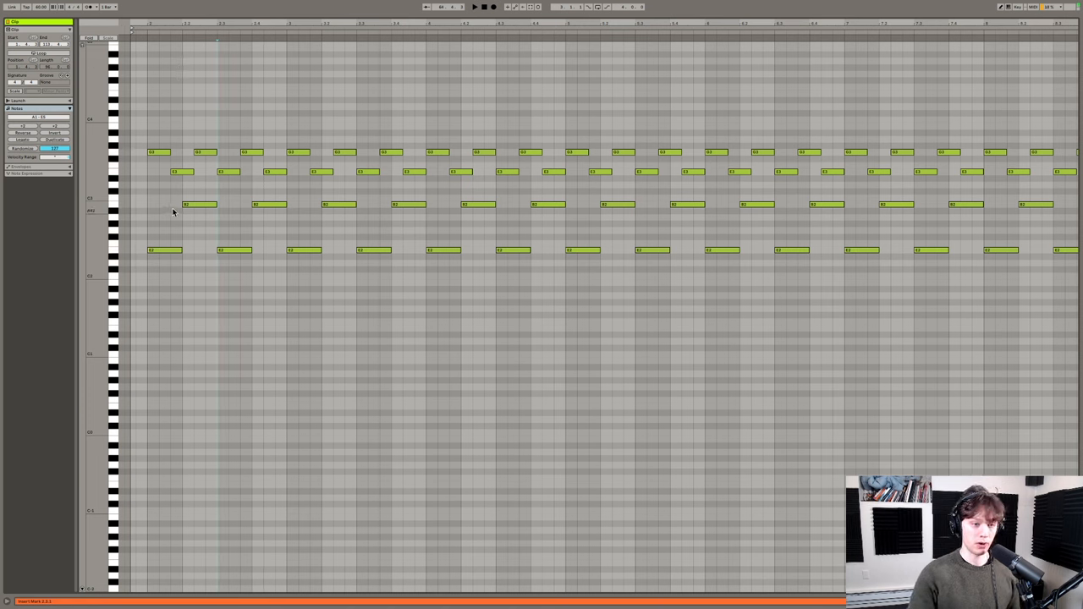
left_click_drag(166, 196, 291, 276)
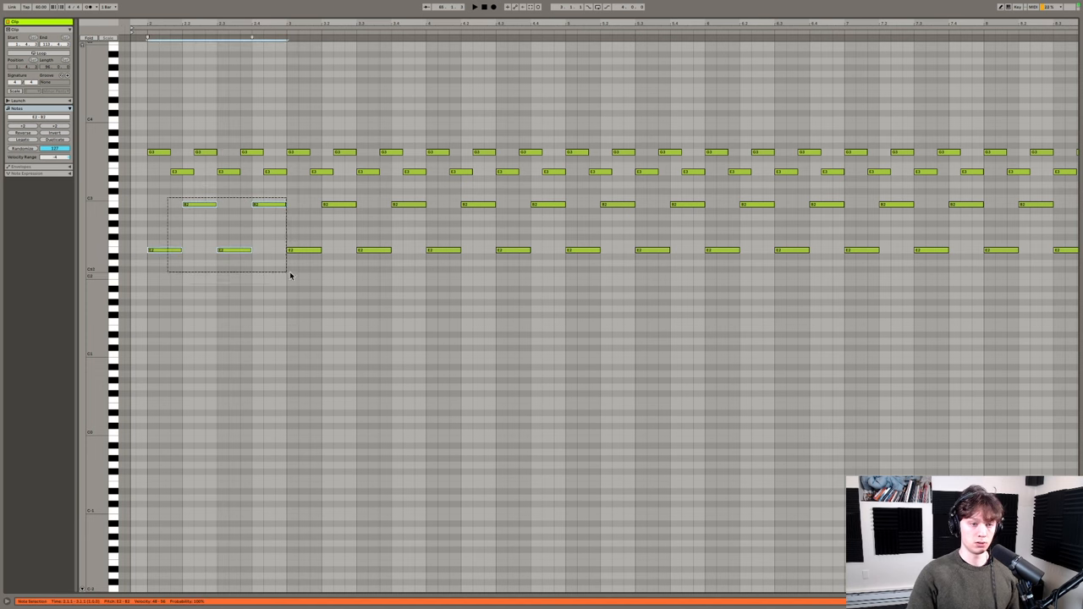
left_click_drag(291, 274, 592, 298)
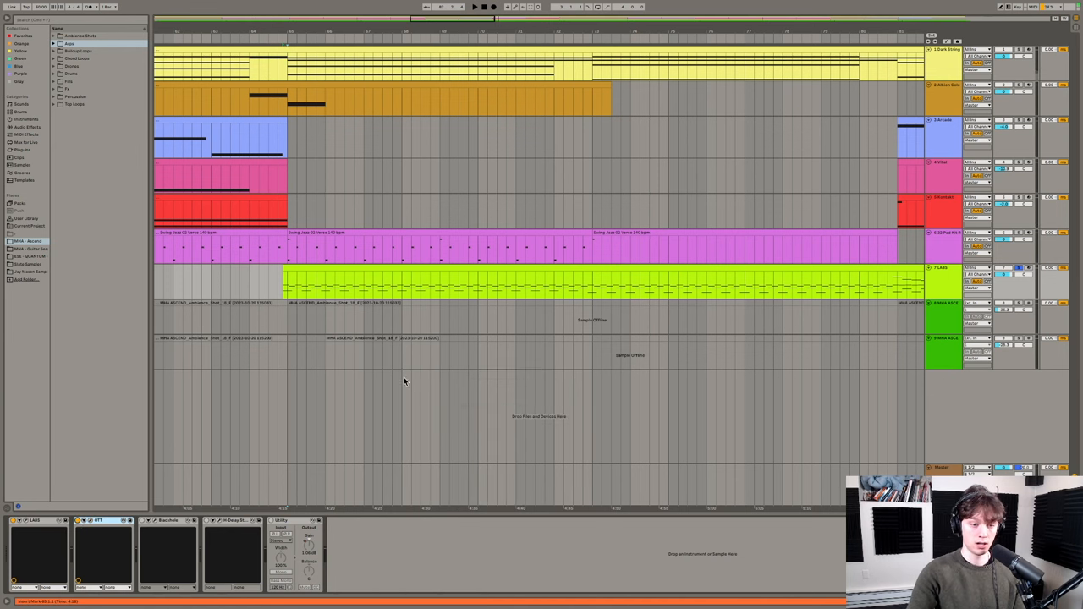
Bring up the H-Delay plugin's controls, showing its 6.0 delay setting.
left_click(592, 284)
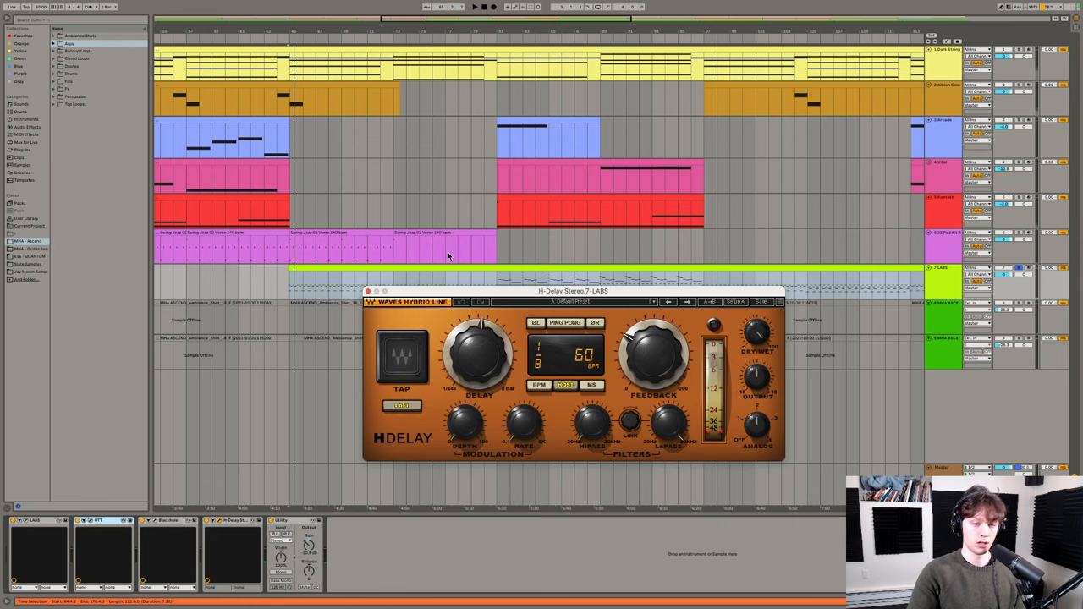
Move the H-Delay window higher to review its settings, then close it.
left_click_drag(572, 291, 533, 169)
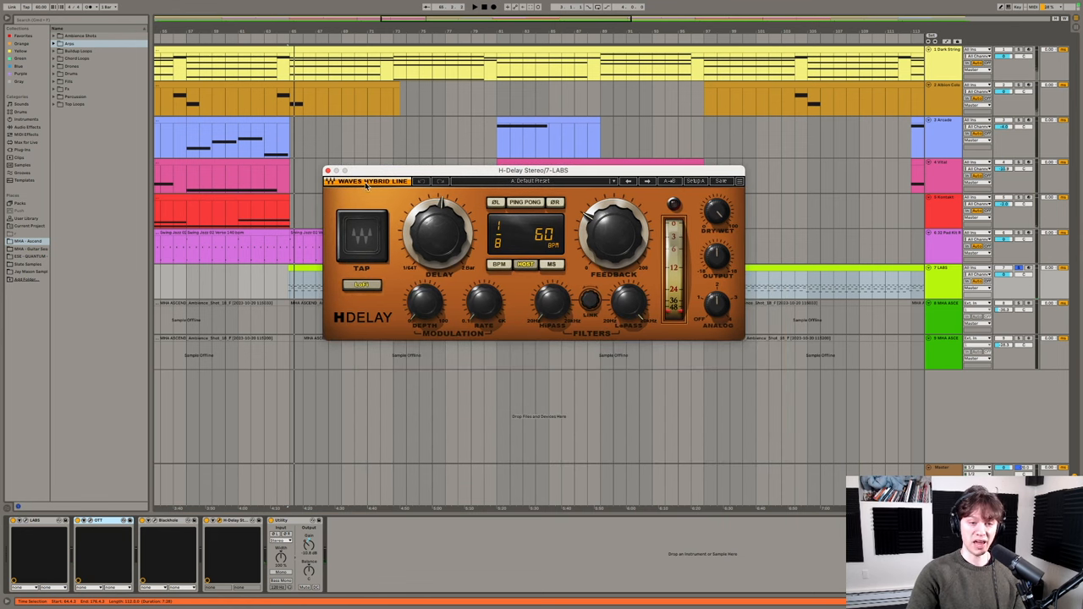
mouse_move(573, 276)
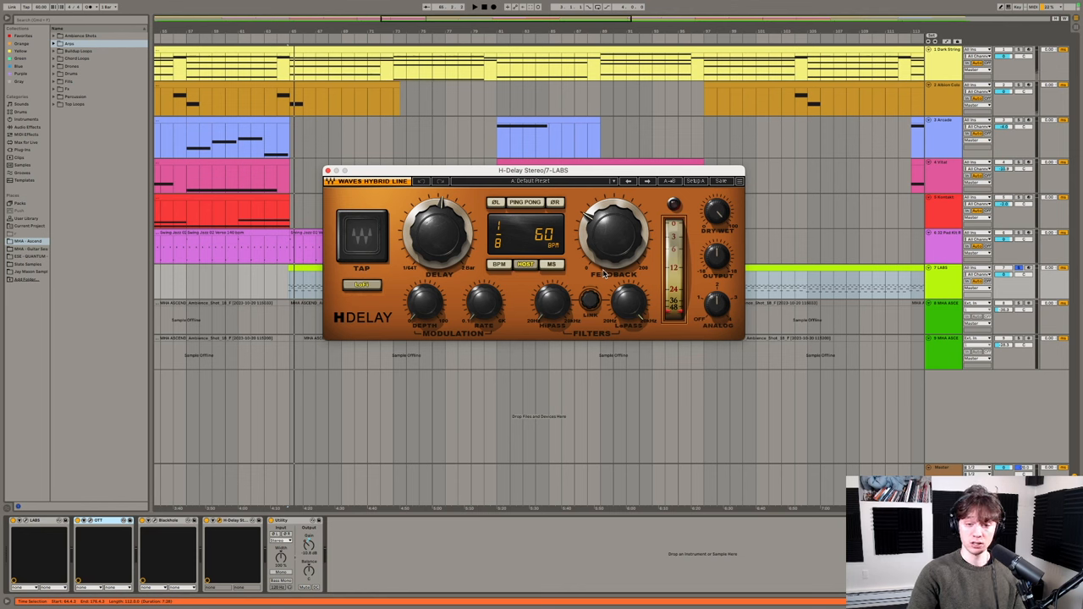
mouse_move(440, 245)
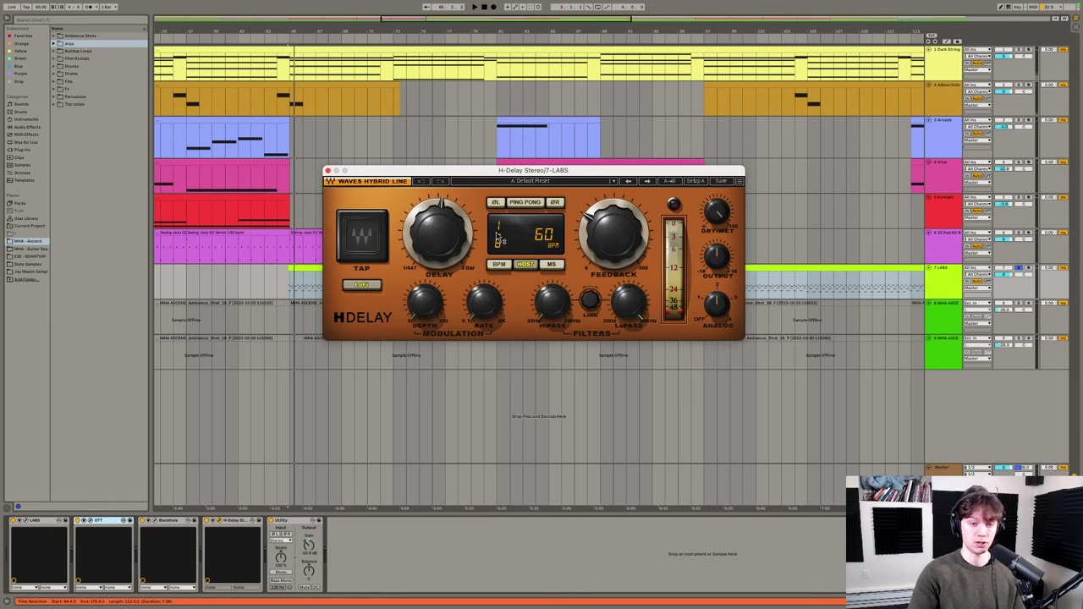
left_click(335, 179)
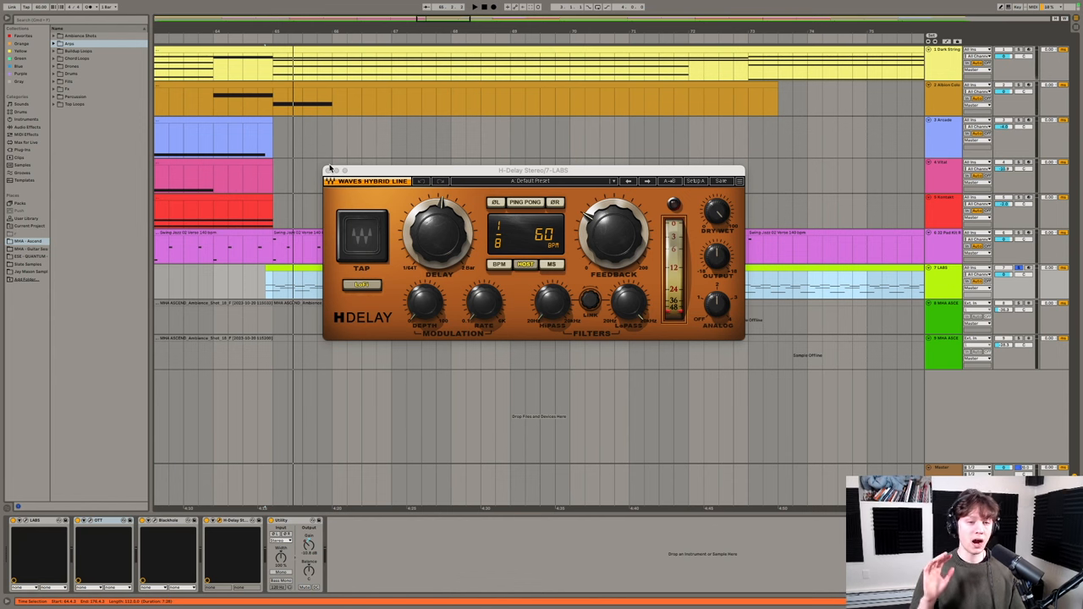
left_click(331, 165)
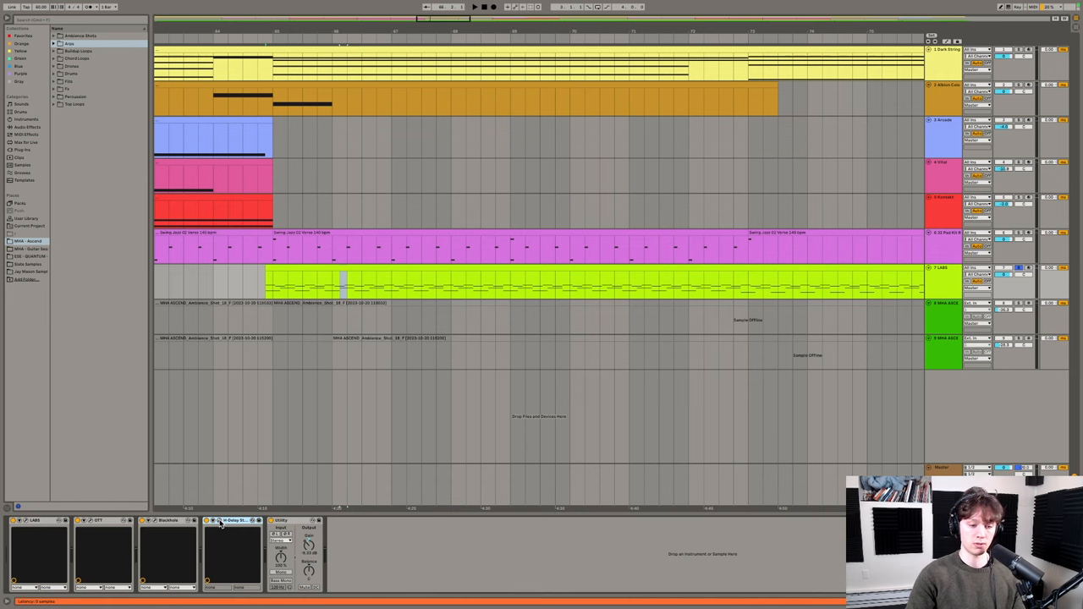
Bring up the MIDI clip's repeating chord rows and later melody in the note editor.
double_click(240, 519)
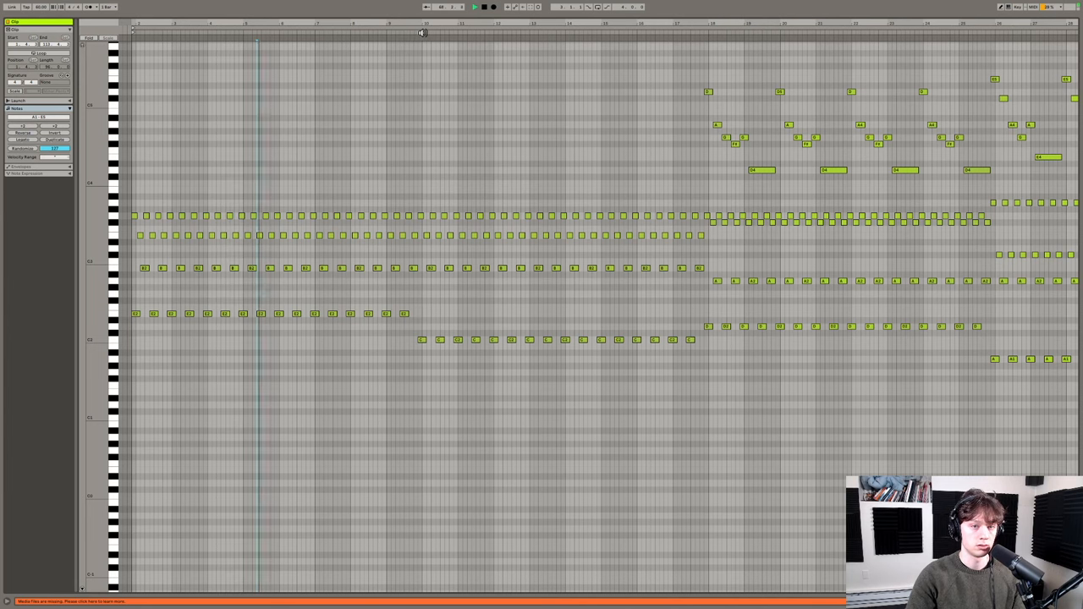
left_click(417, 33)
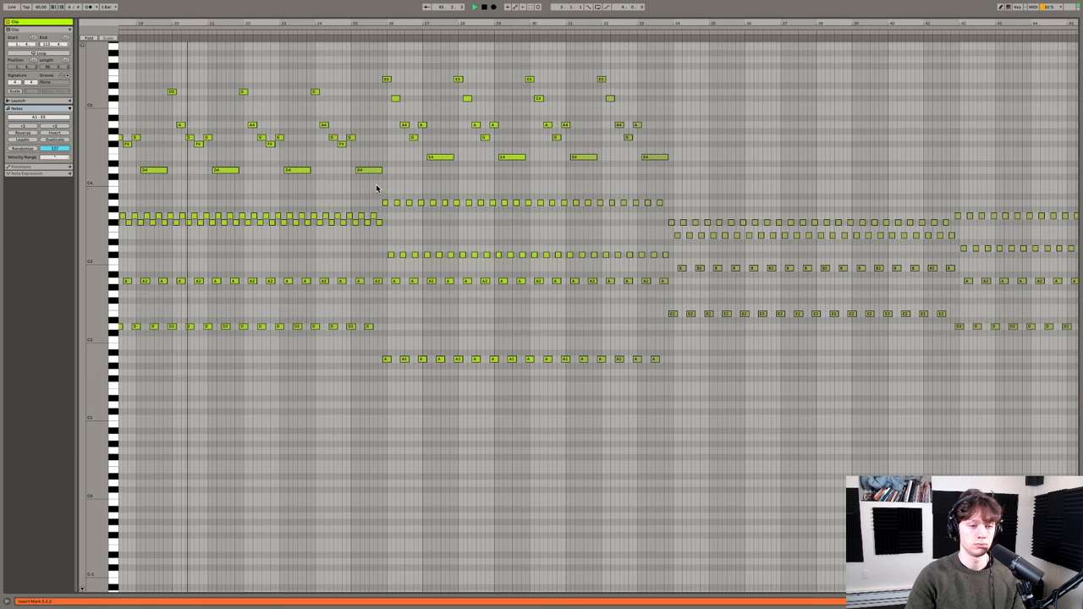
mouse_move(374, 108)
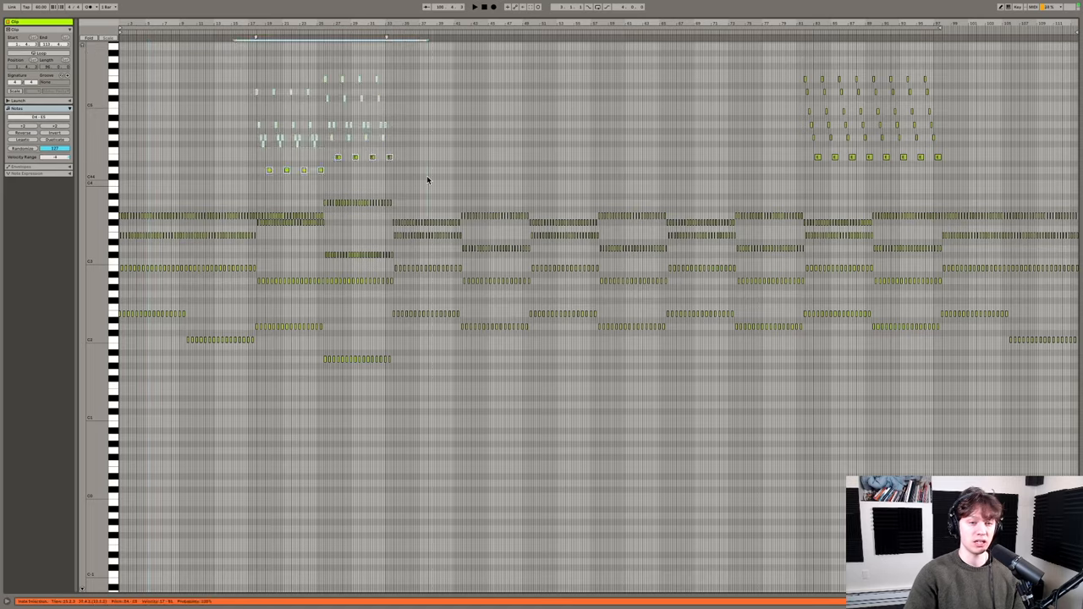
Switch back to the full arrangement with Tab and bring up another track's chain.
key("tab")
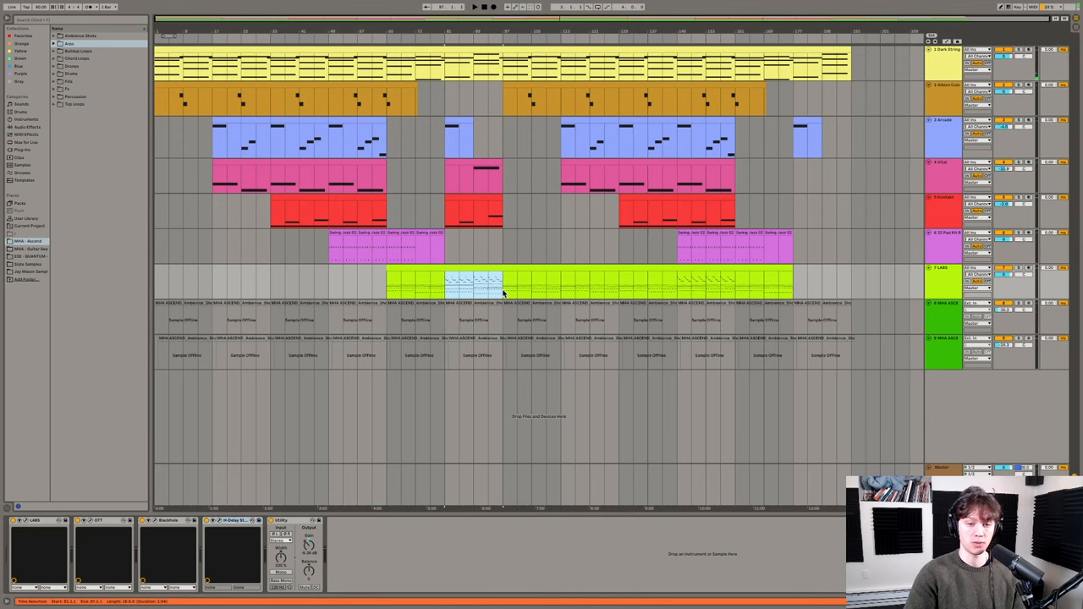
mouse_move(511, 293)
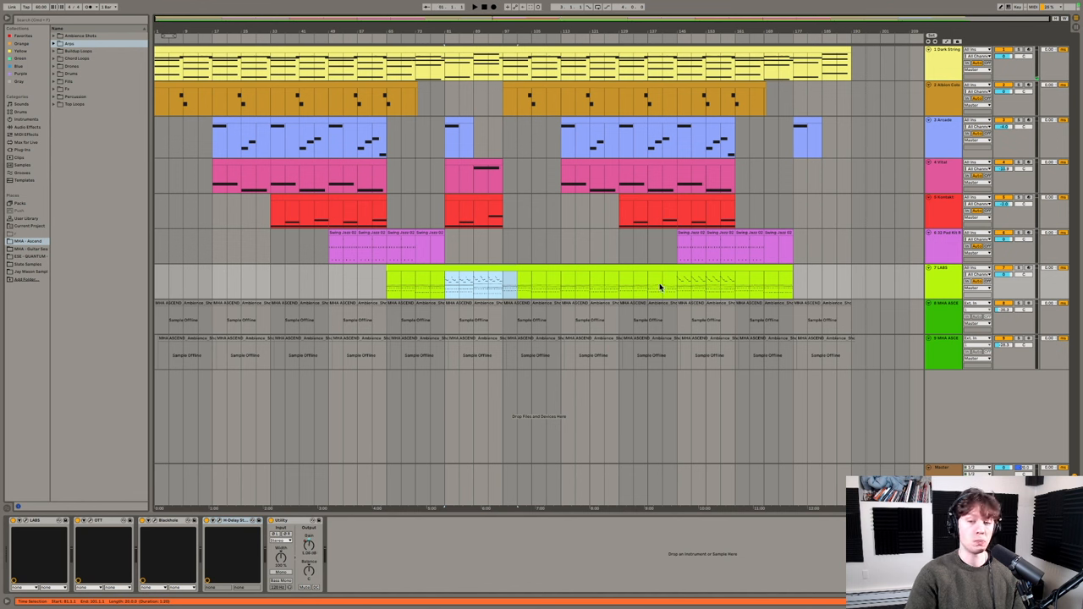
double_click(660, 287)
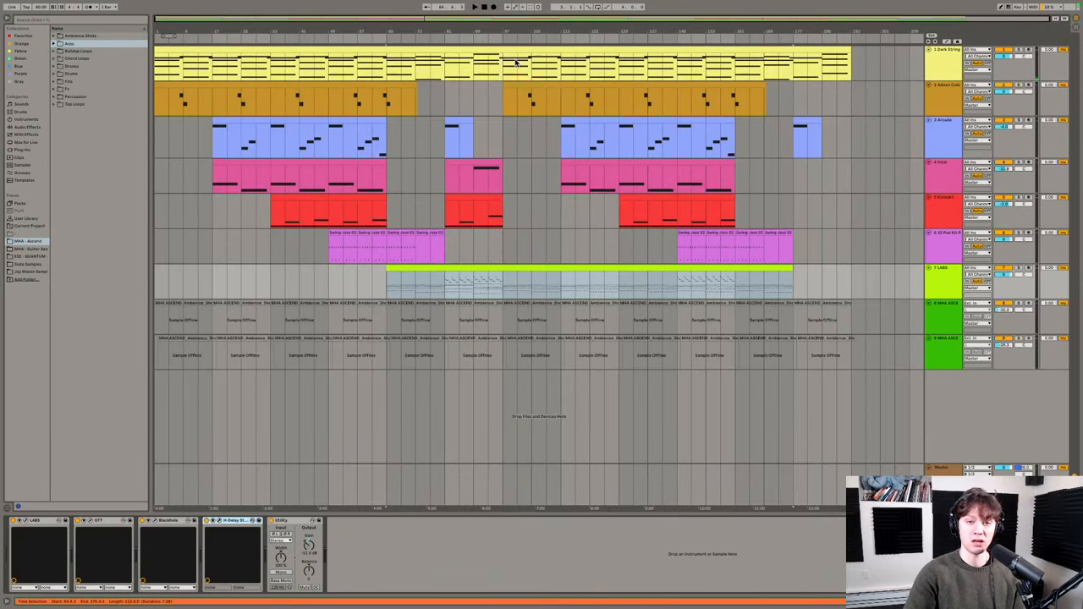
mouse_move(591, 278)
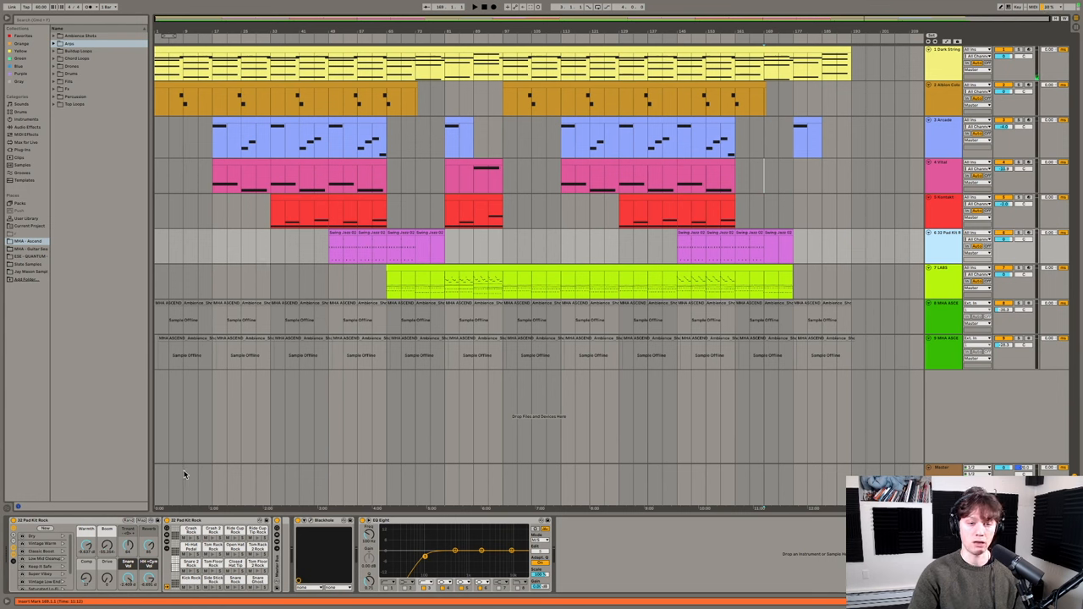
mouse_move(162, 477)
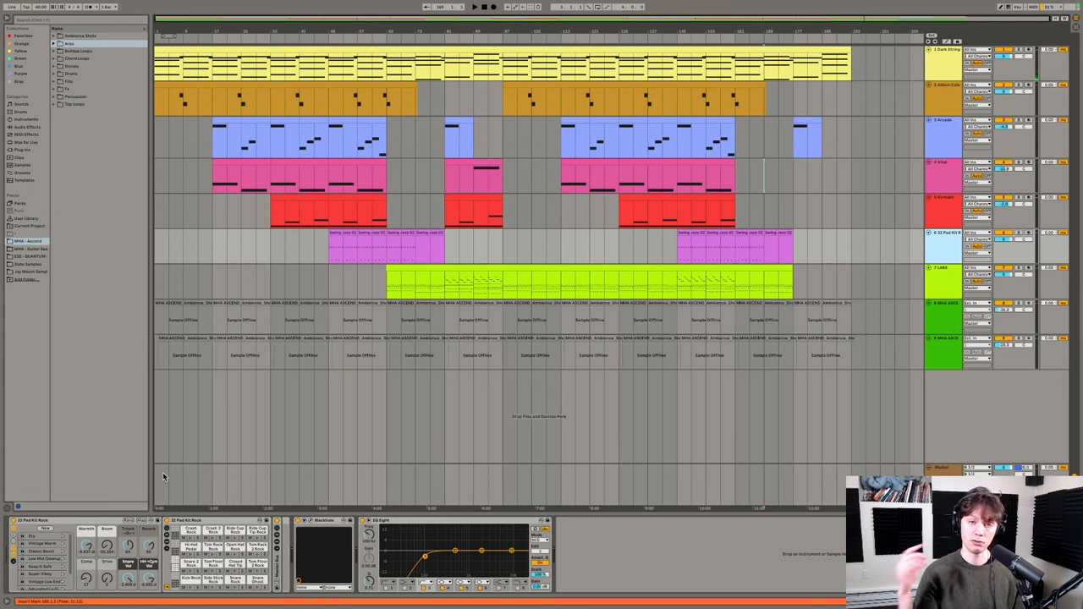